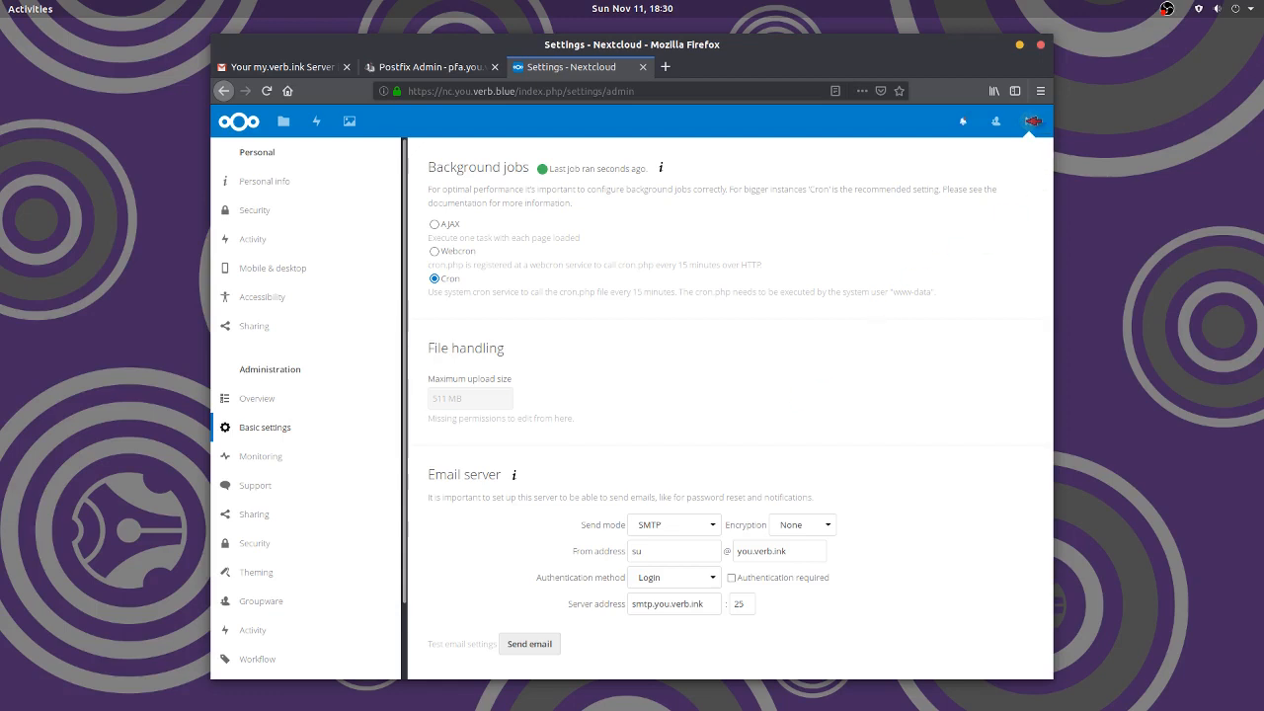
# Go from the account menu to the Apps management page listing installed apps
pyautogui.click(1029, 120)
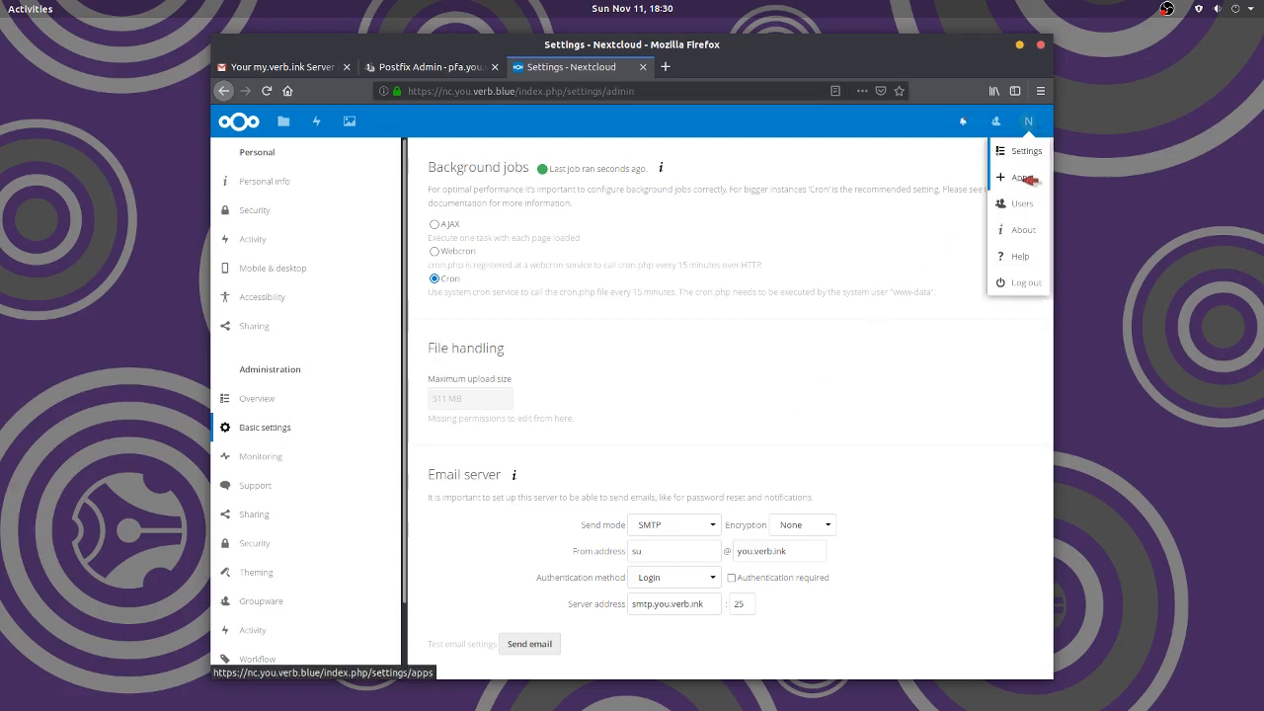
pyautogui.click(1016, 178)
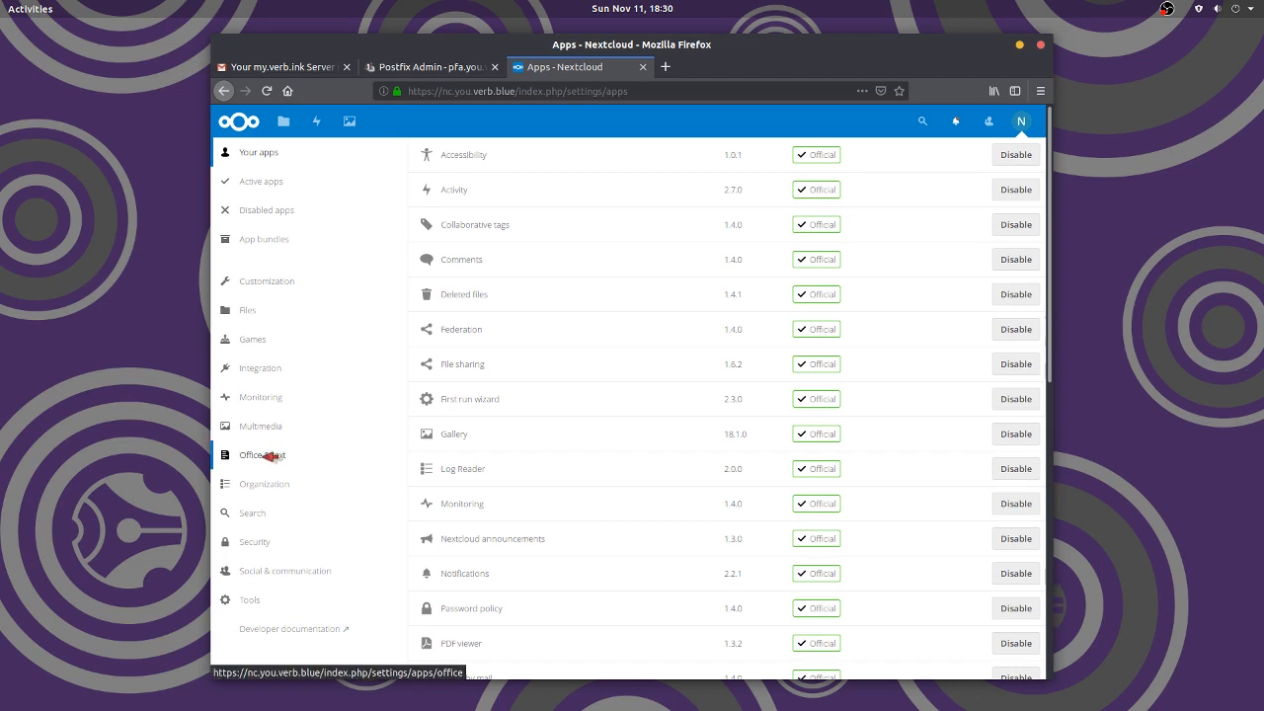
# Install and enable the Calendar app from the Office & text category
pyautogui.click(260, 455)
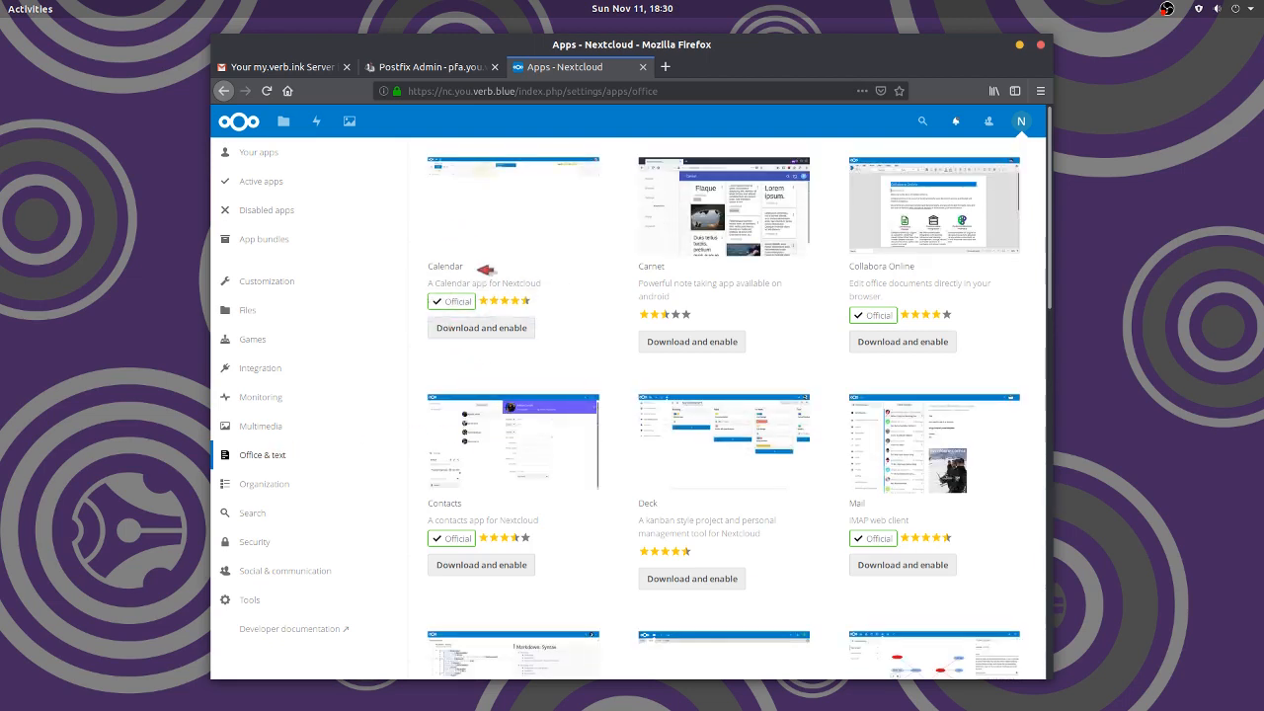
pyautogui.click(481, 327)
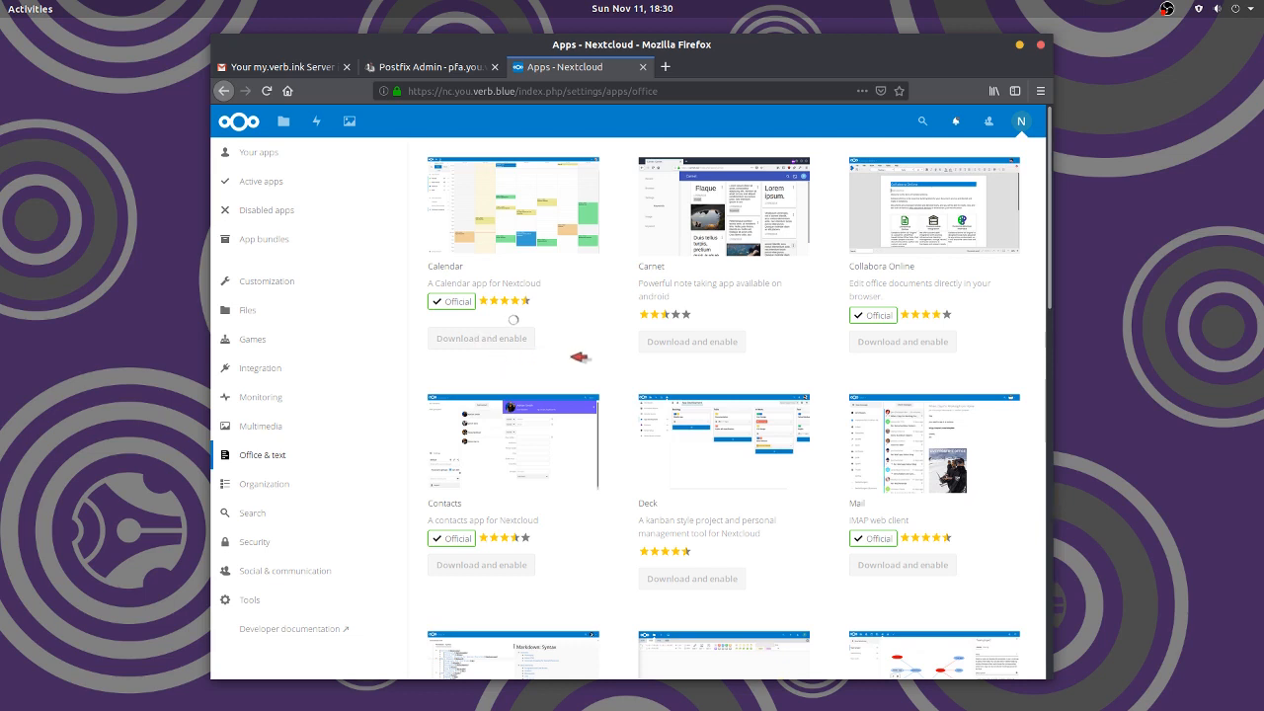
pyautogui.moveTo(556, 357)
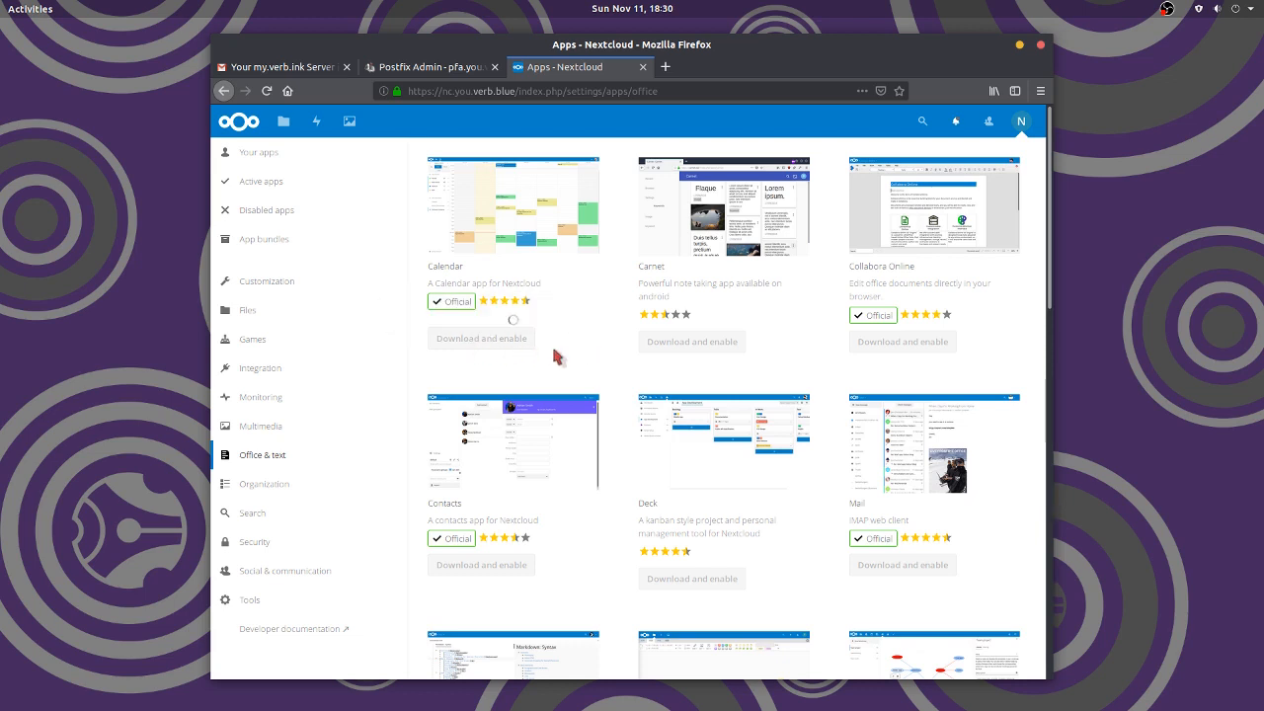
pyautogui.click(480, 337)
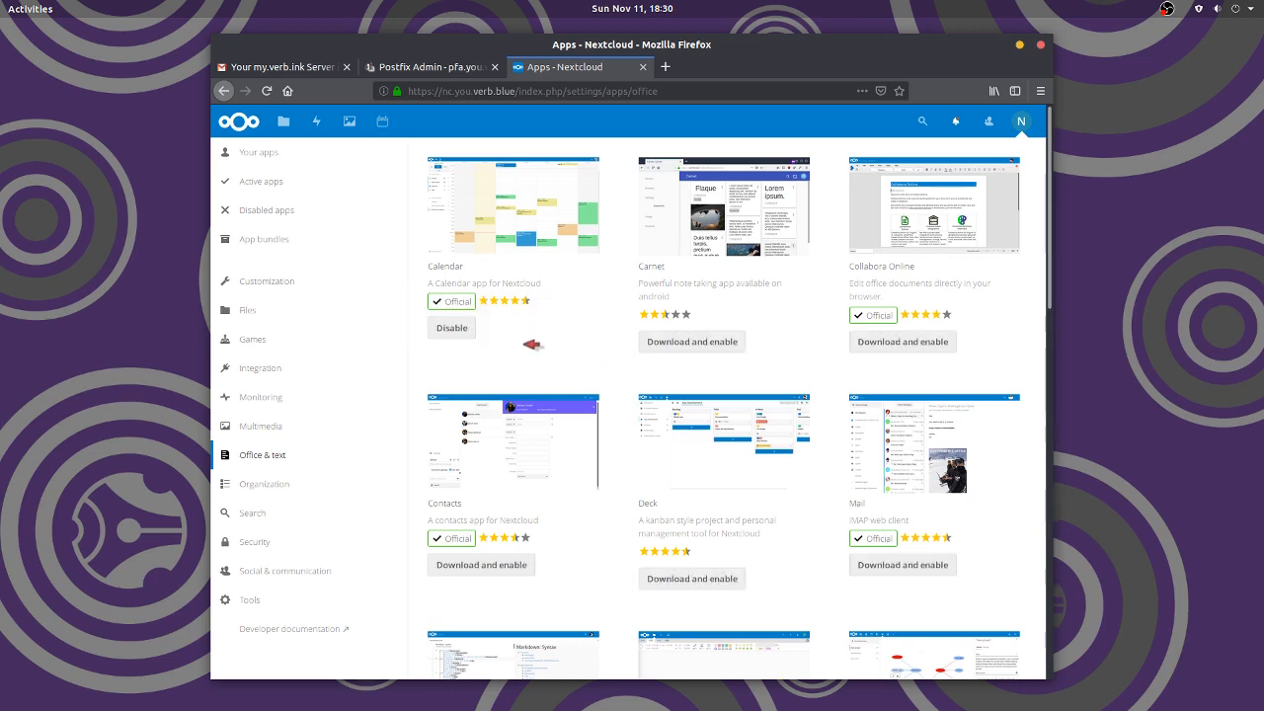
pyautogui.moveTo(381, 120)
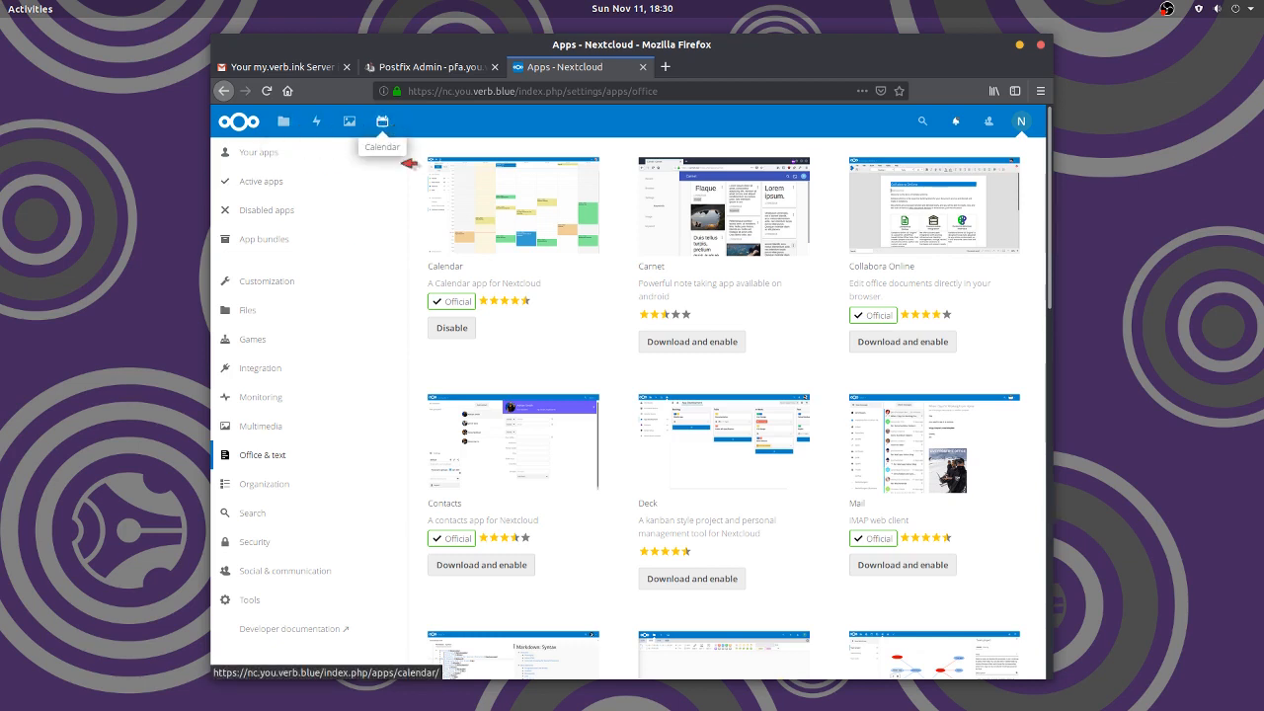
pyautogui.moveTo(449, 503)
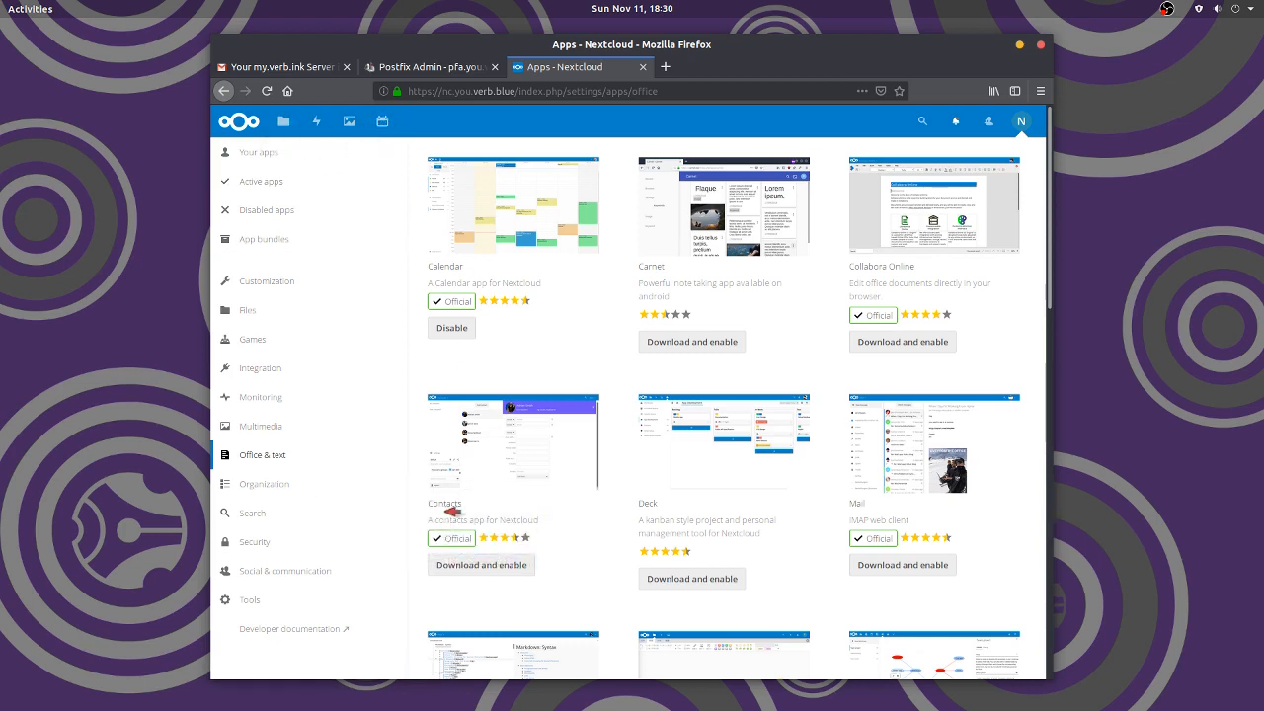
# Start downloading and enabling the Contacts app
pyautogui.click(481, 564)
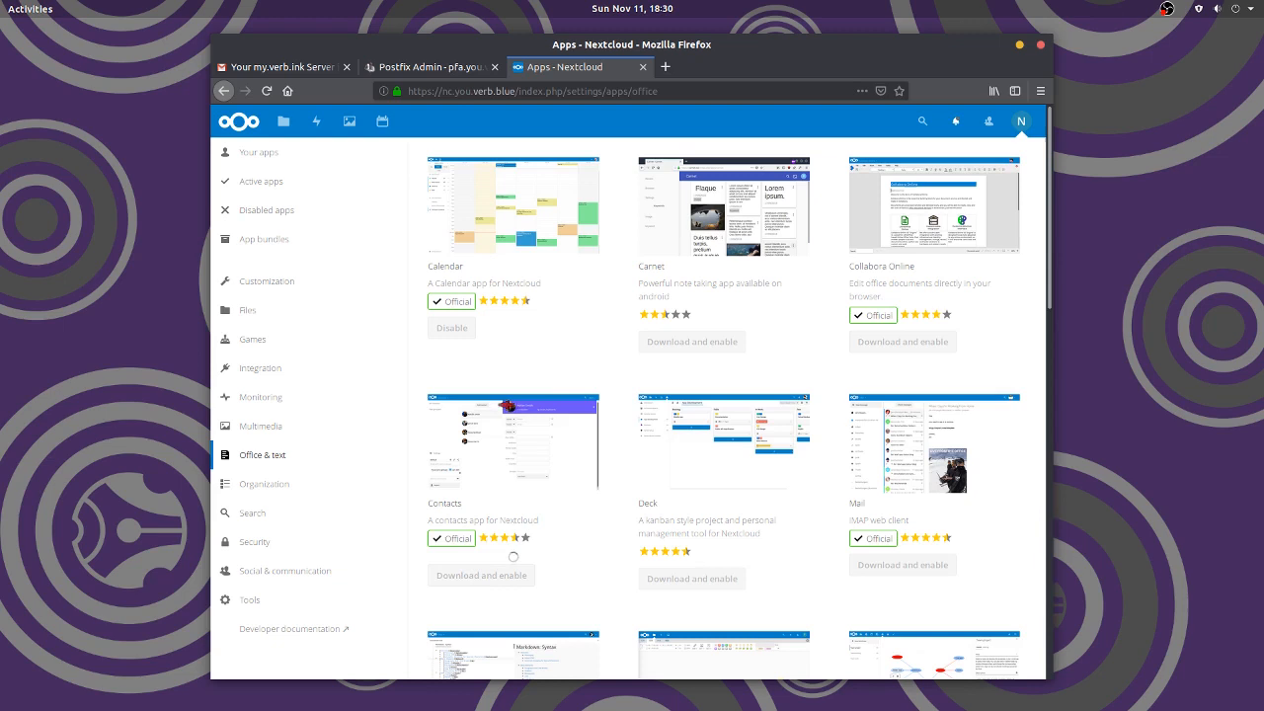
pyautogui.moveTo(578, 582)
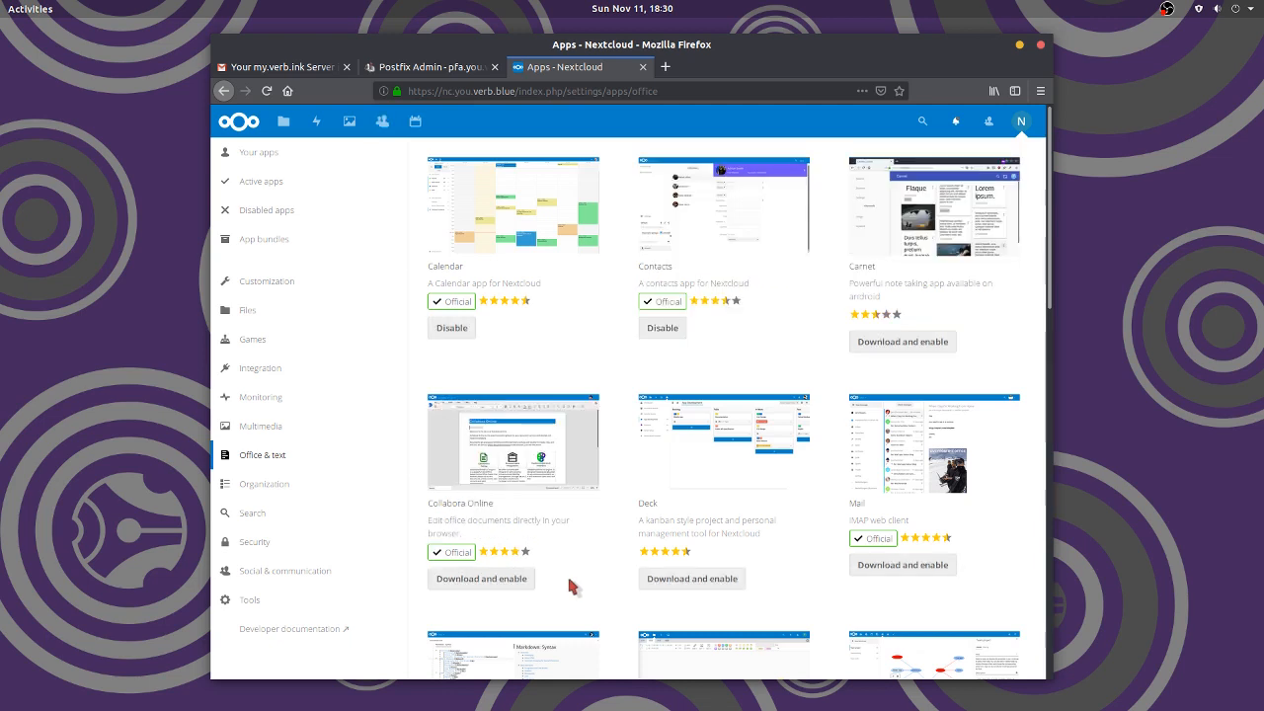
pyautogui.moveTo(684, 280)
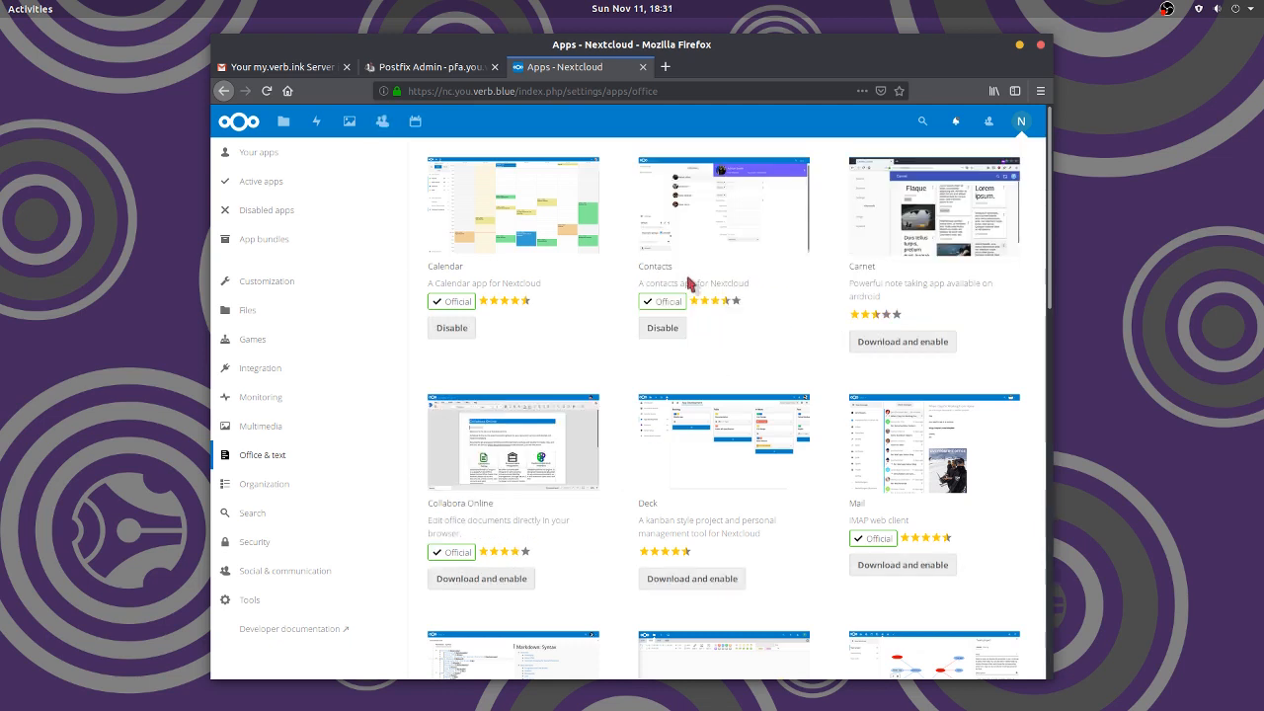
pyautogui.moveTo(382, 121)
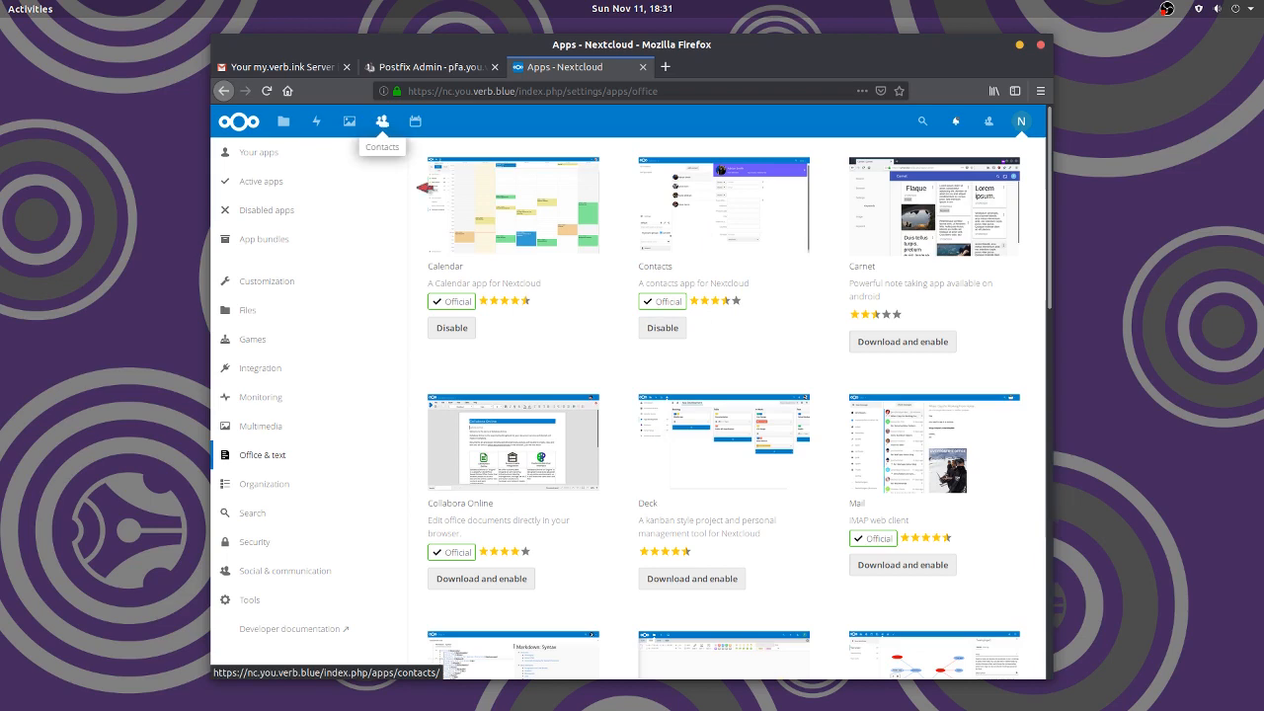
# Scroll down and install and enable the Markdown Editor app
pyautogui.scroll(-3)
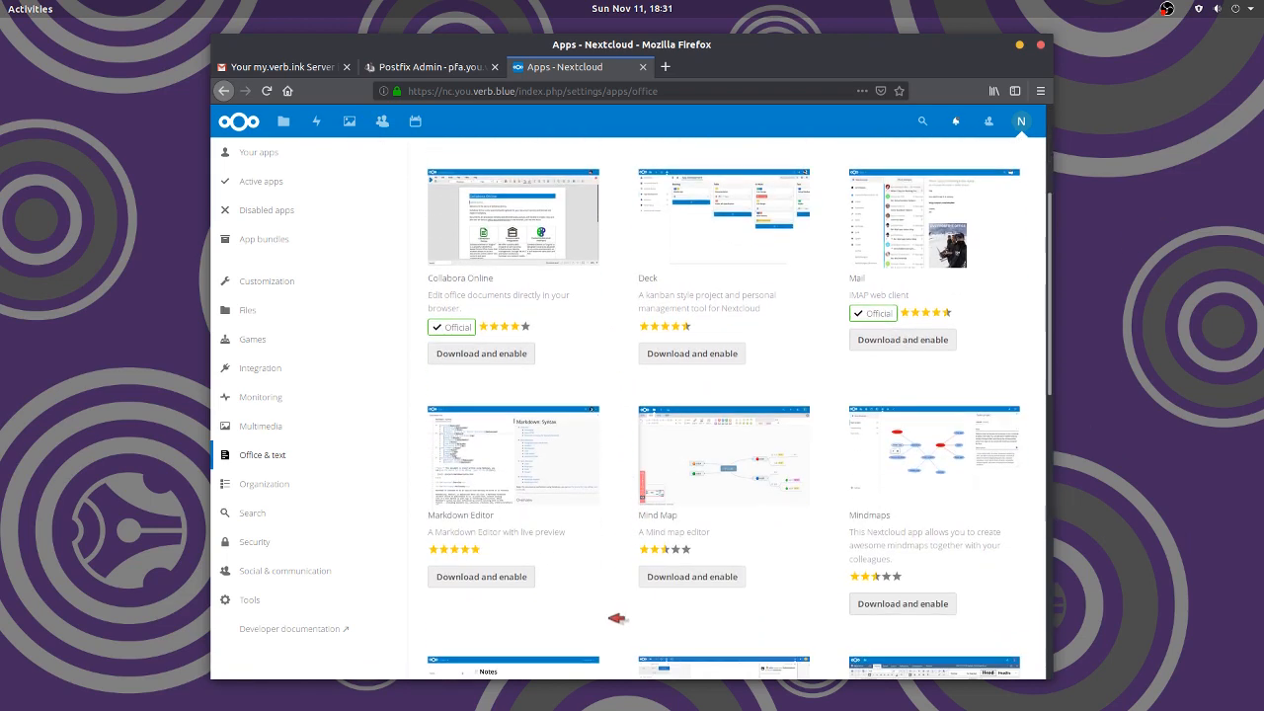
pyautogui.scroll(-3)
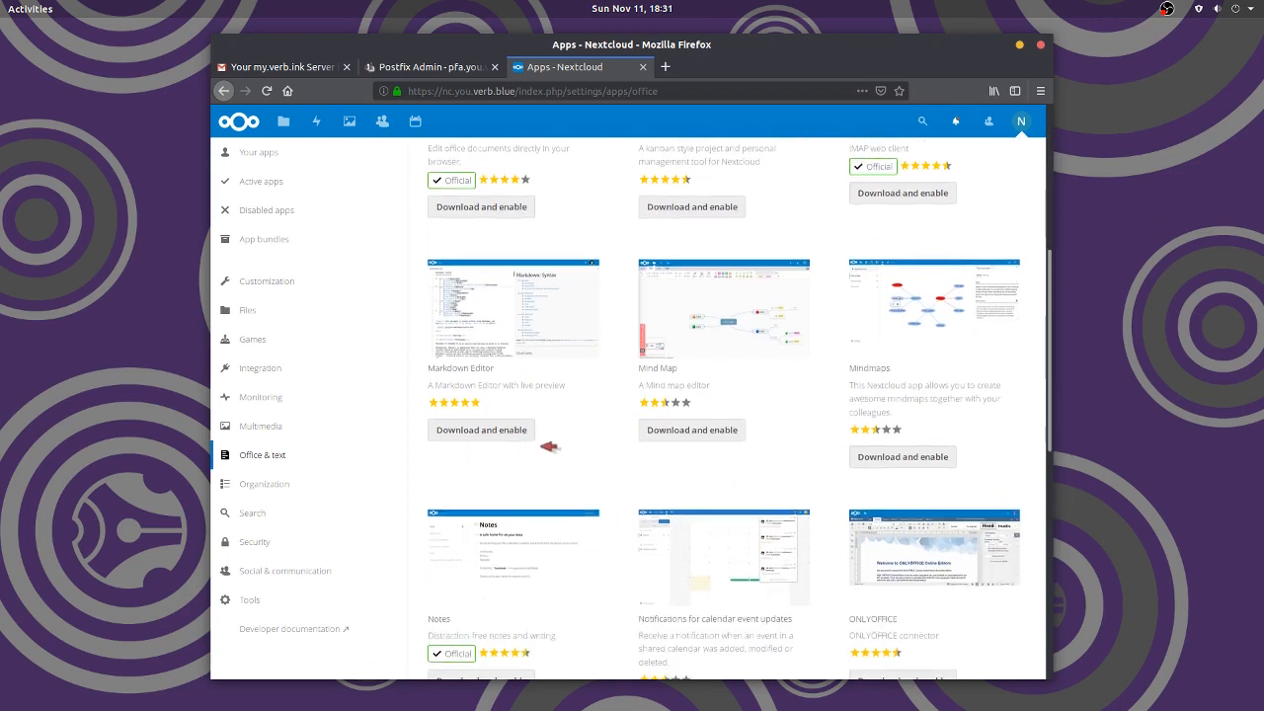
pyautogui.moveTo(502, 426)
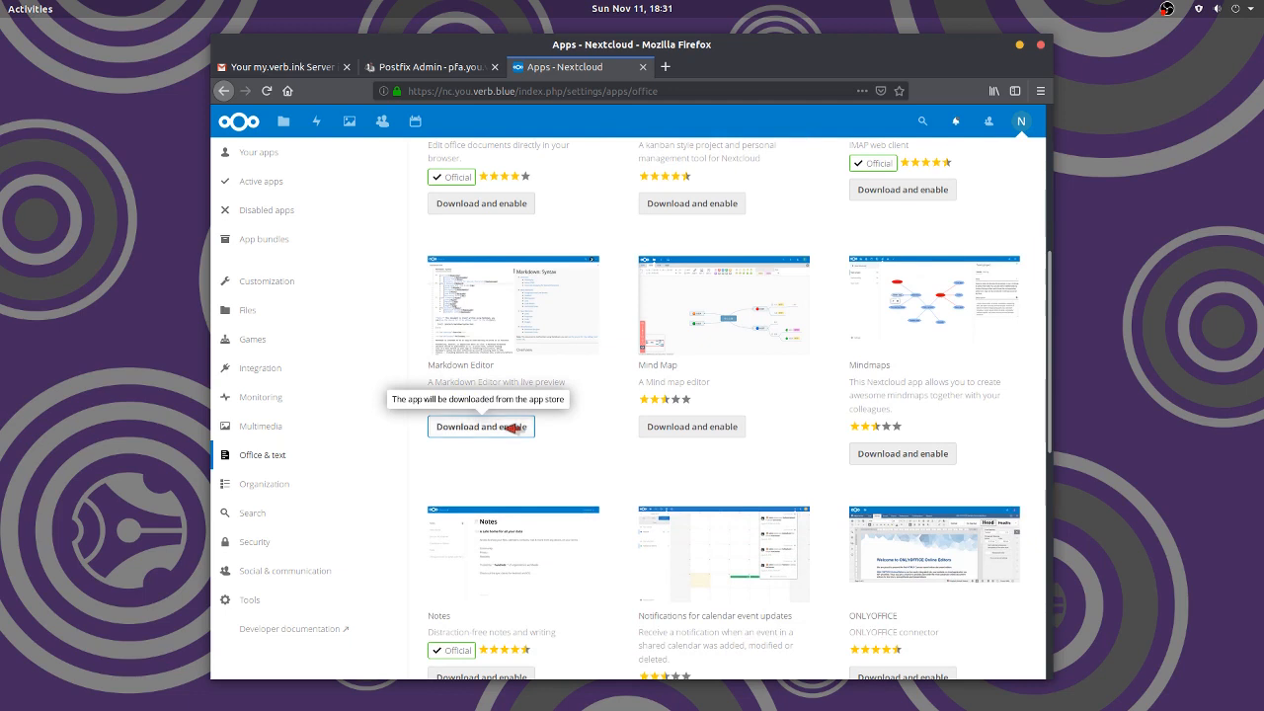
pyautogui.click(481, 426)
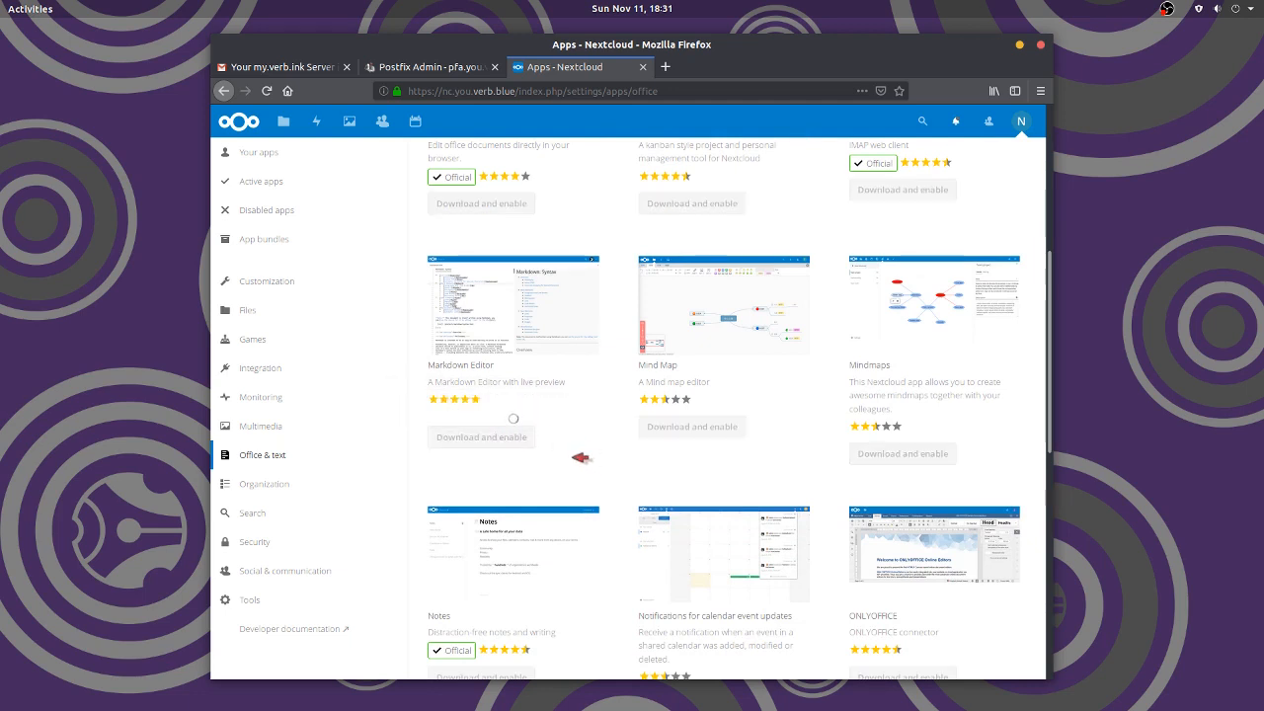
pyautogui.moveTo(617, 338)
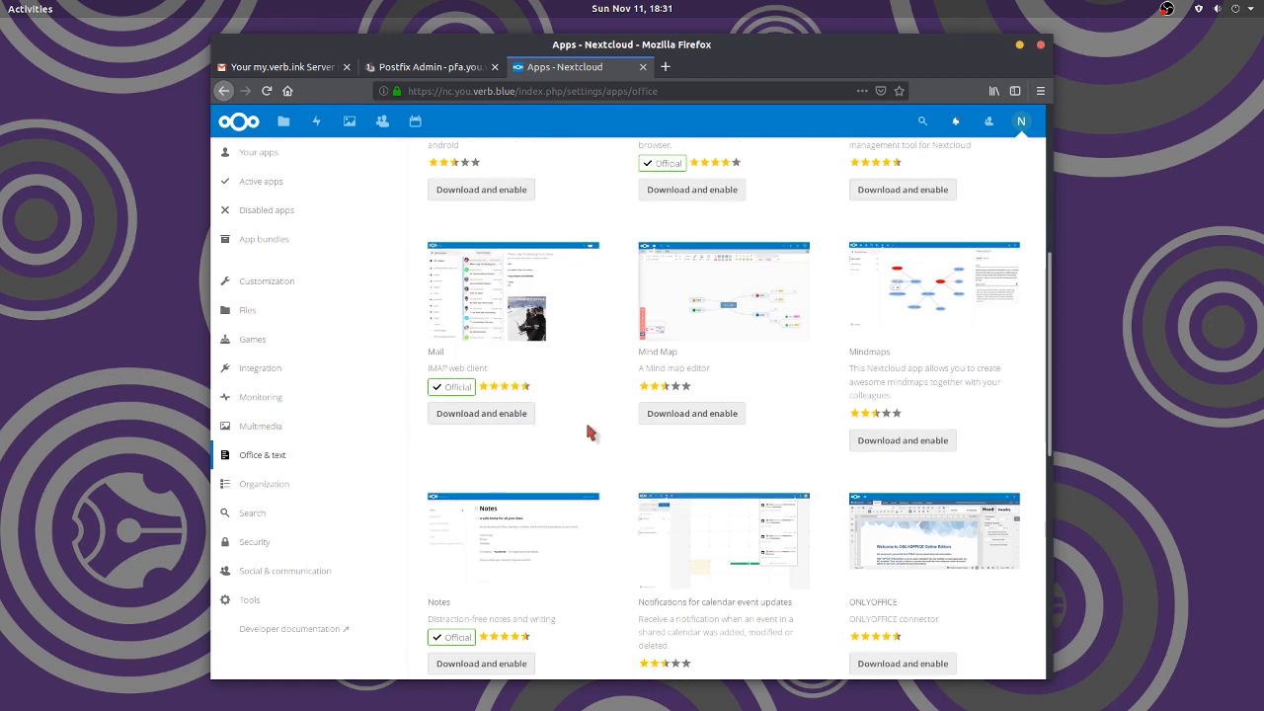
# Scroll further and install and enable the Notes app
pyautogui.scroll(-3)
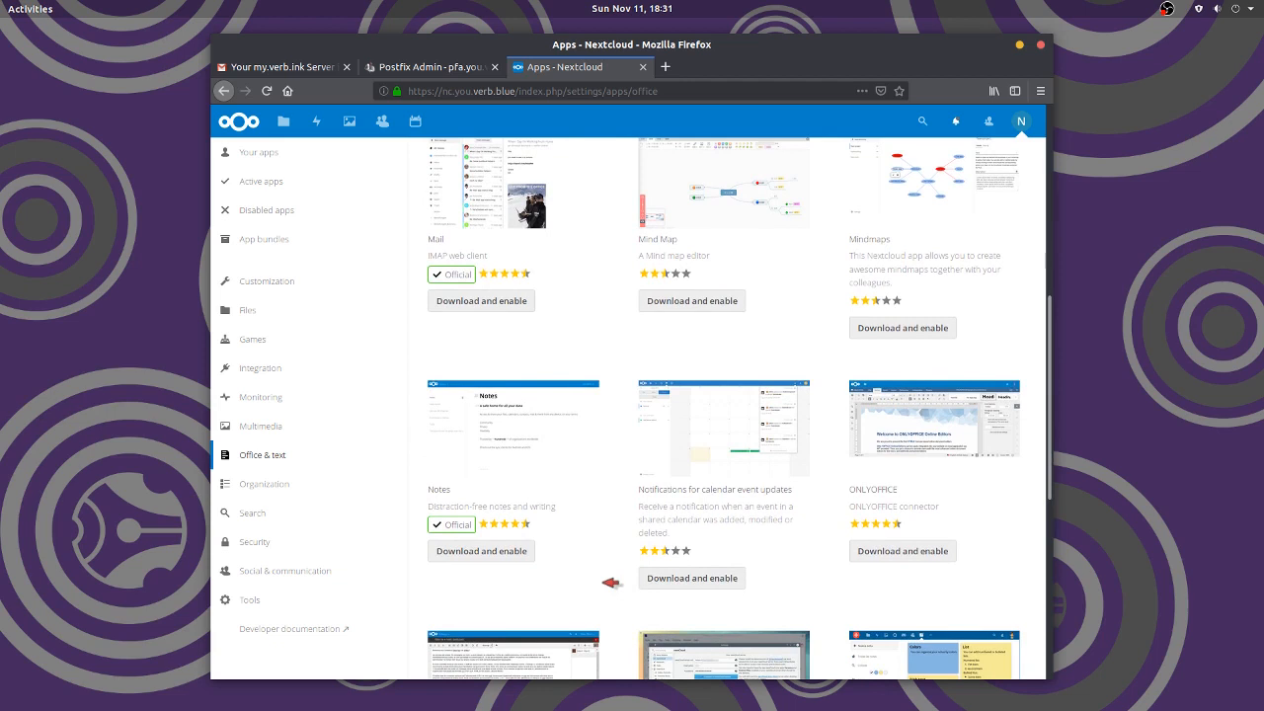
pyautogui.scroll(-3)
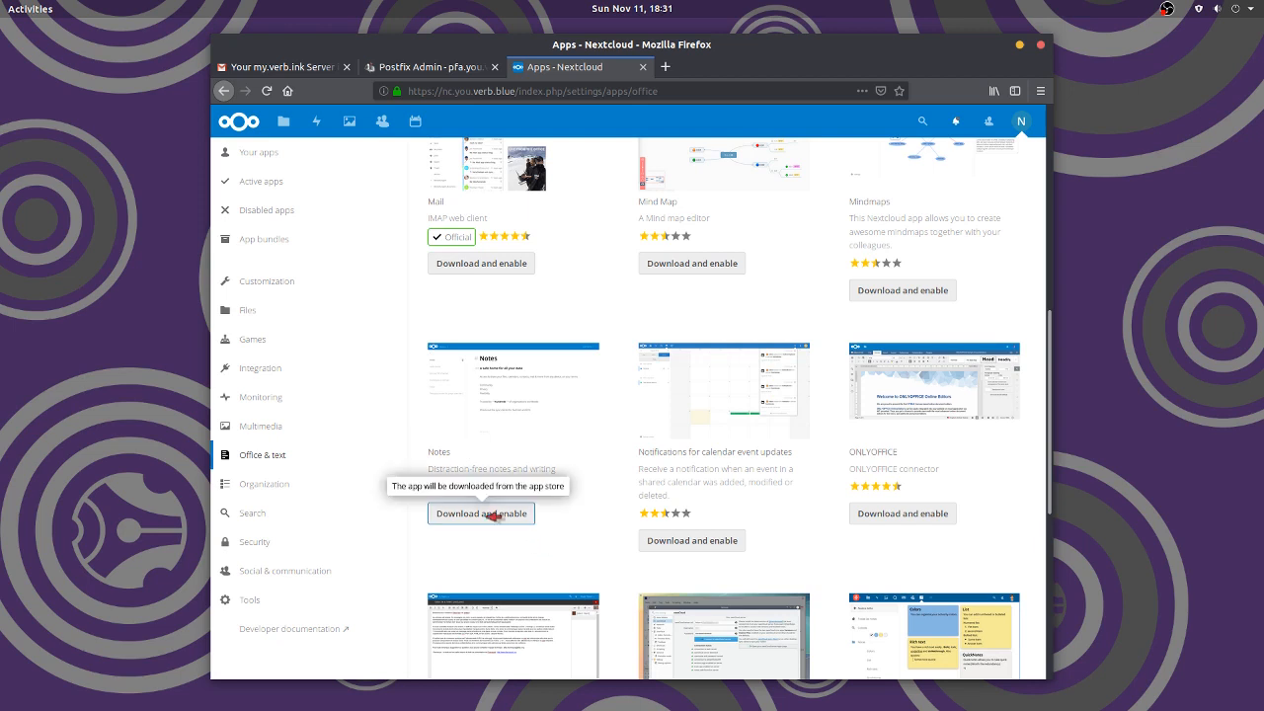
pyautogui.click(481, 513)
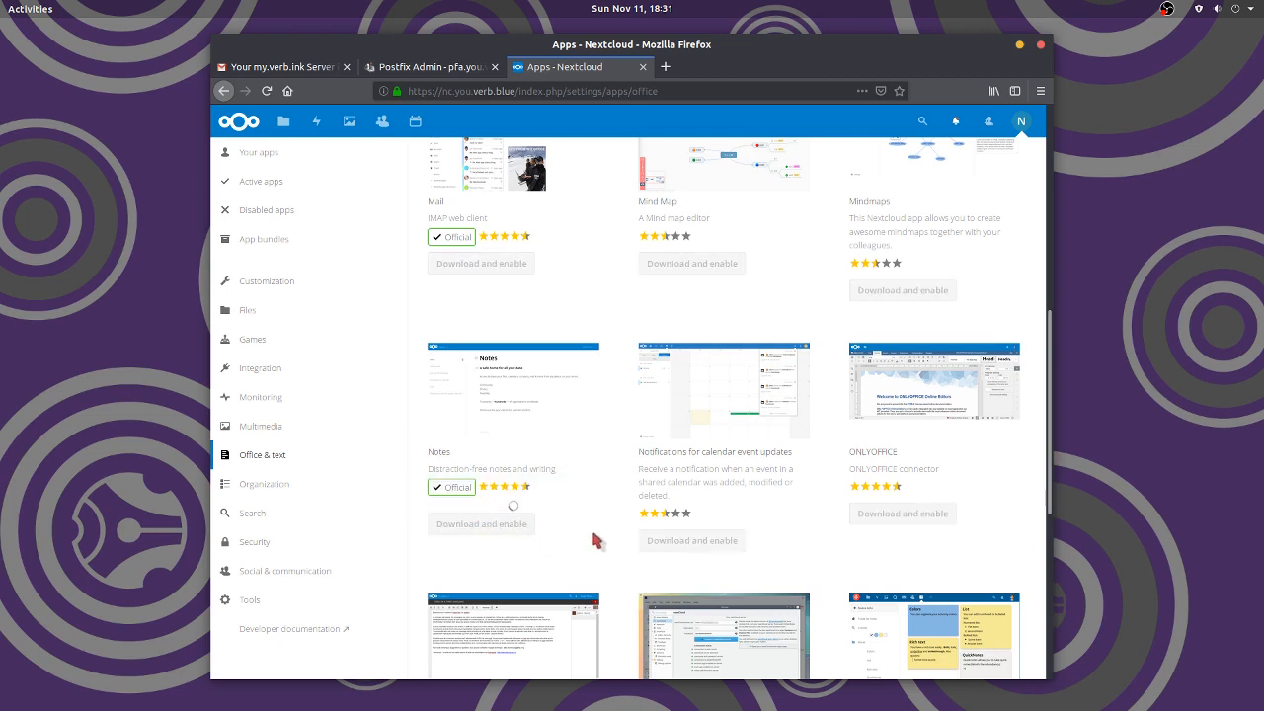
pyautogui.moveTo(617, 514)
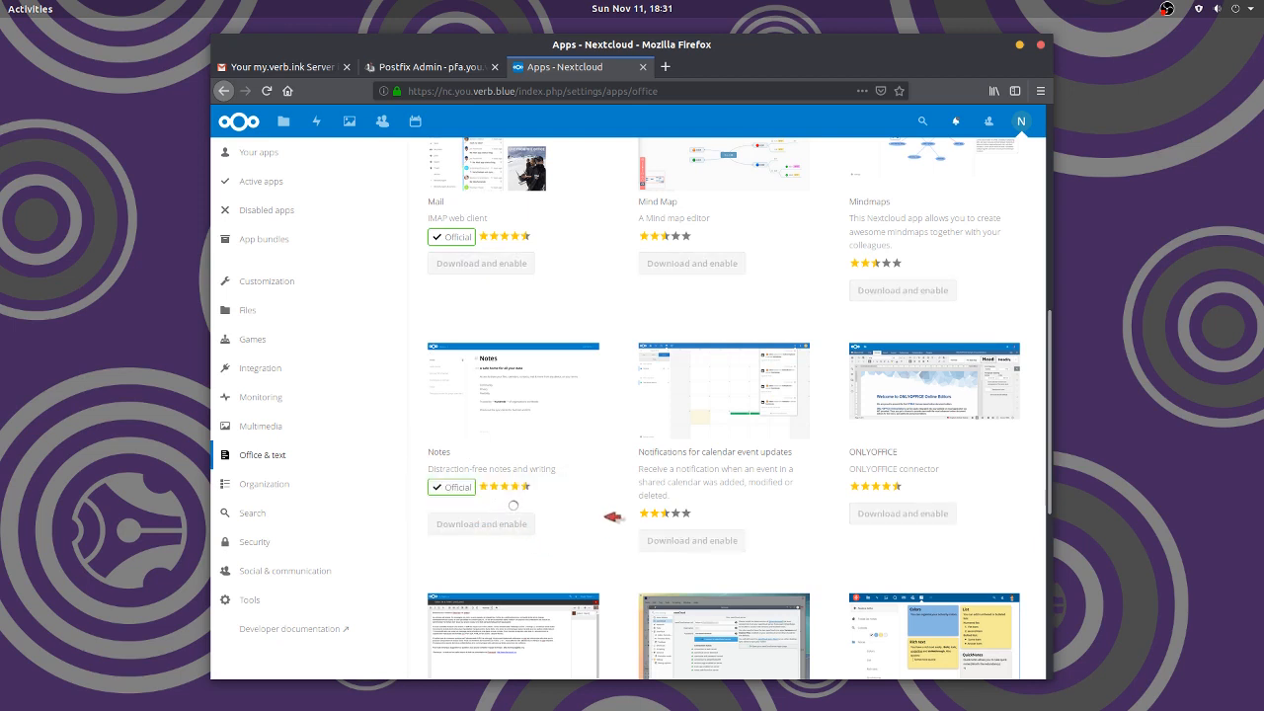
pyautogui.scroll(-3)
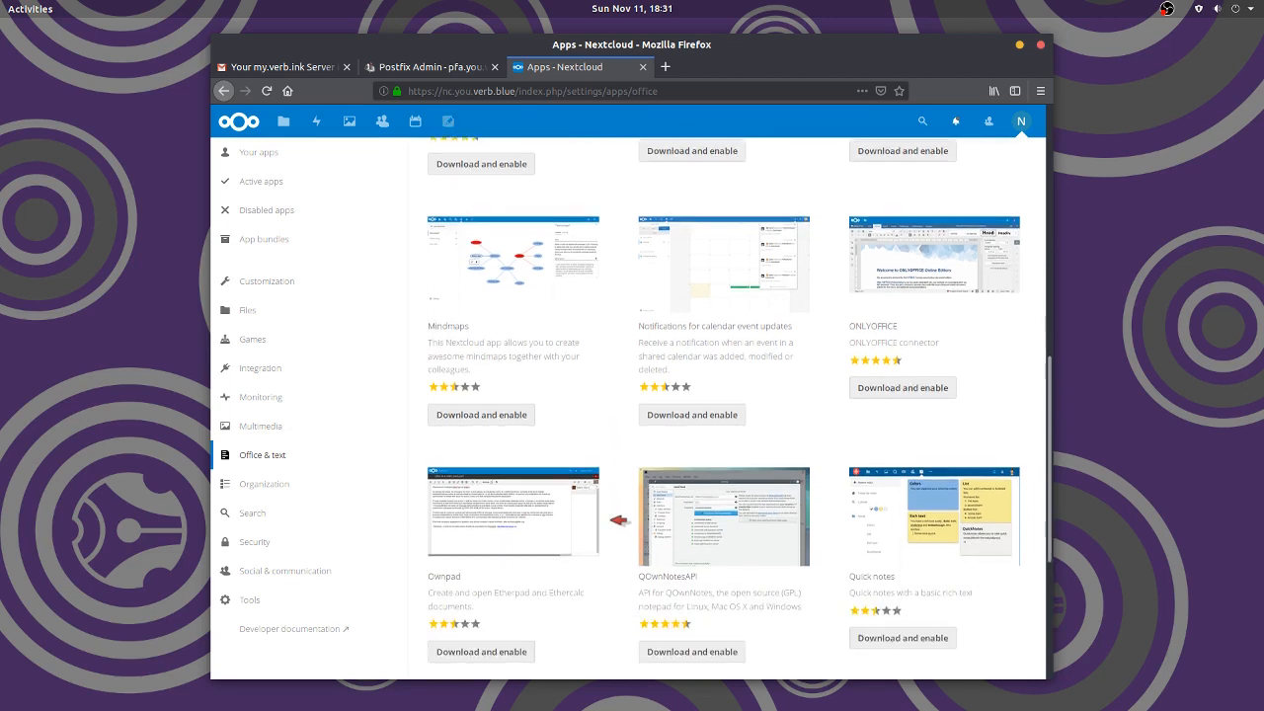
# Enable the Tasks app, then show the Social & communication category
pyautogui.scroll(-3)
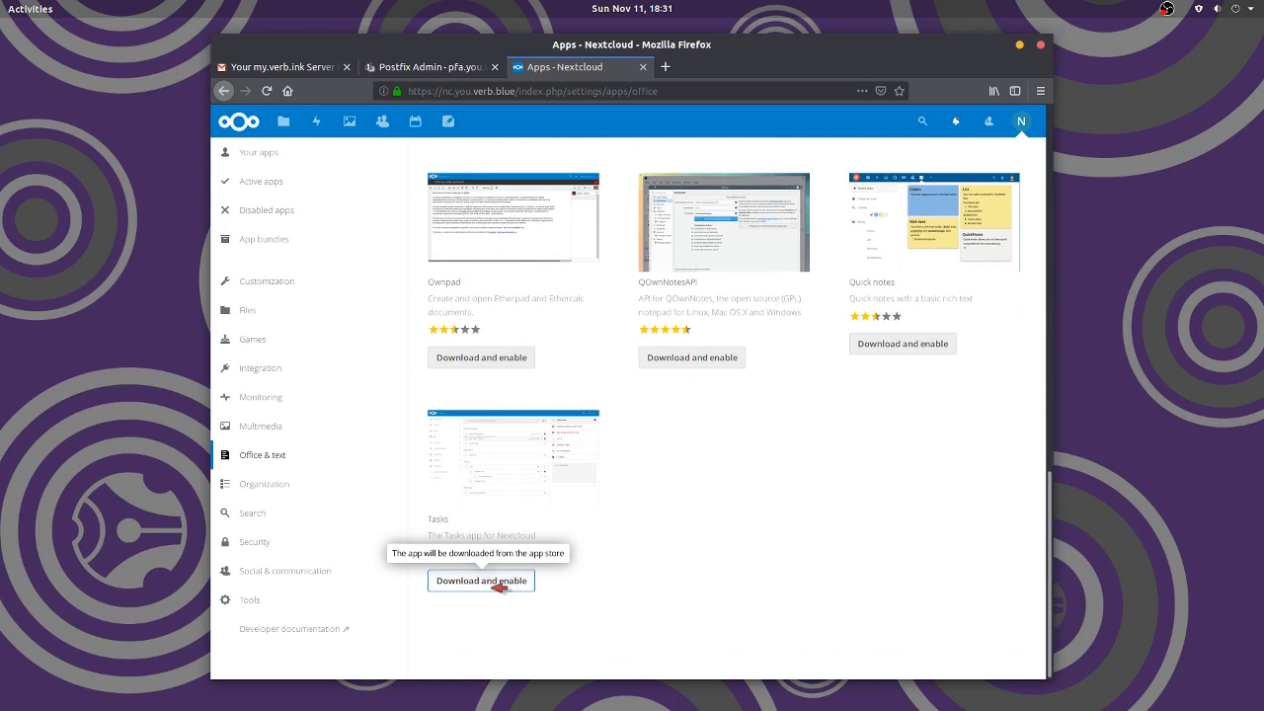
pyautogui.click(481, 579)
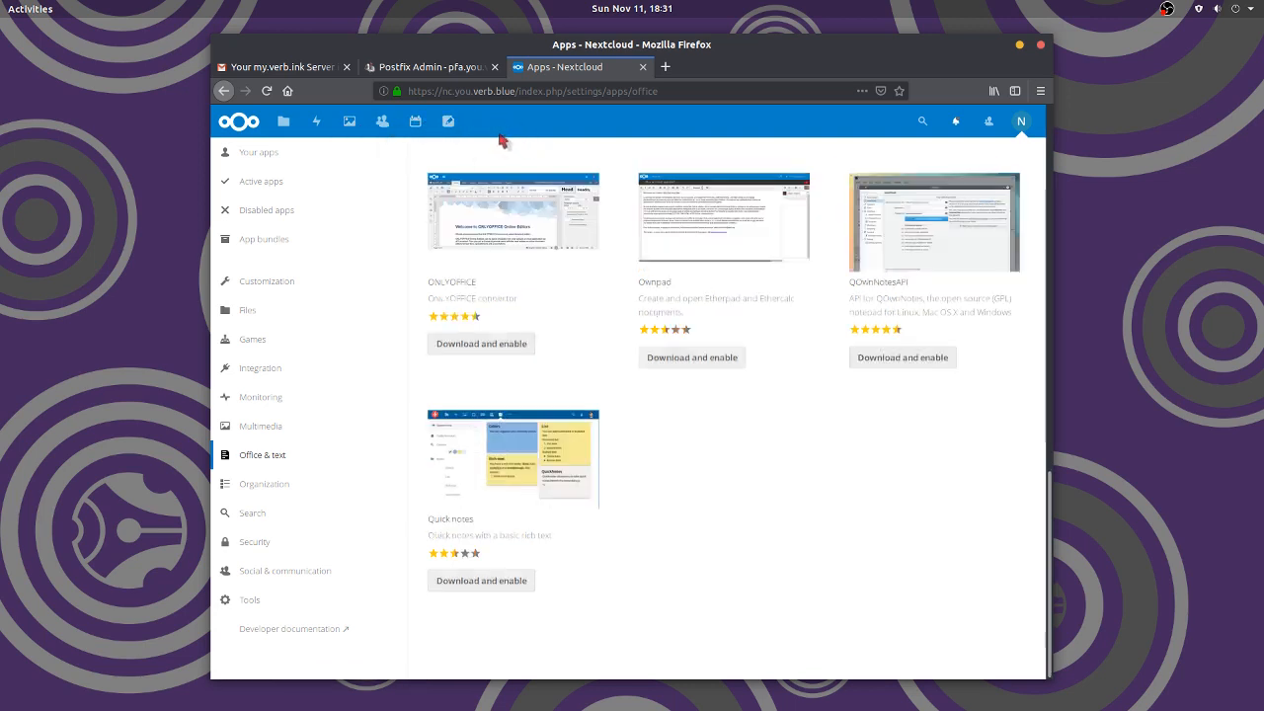
pyautogui.moveTo(480, 120)
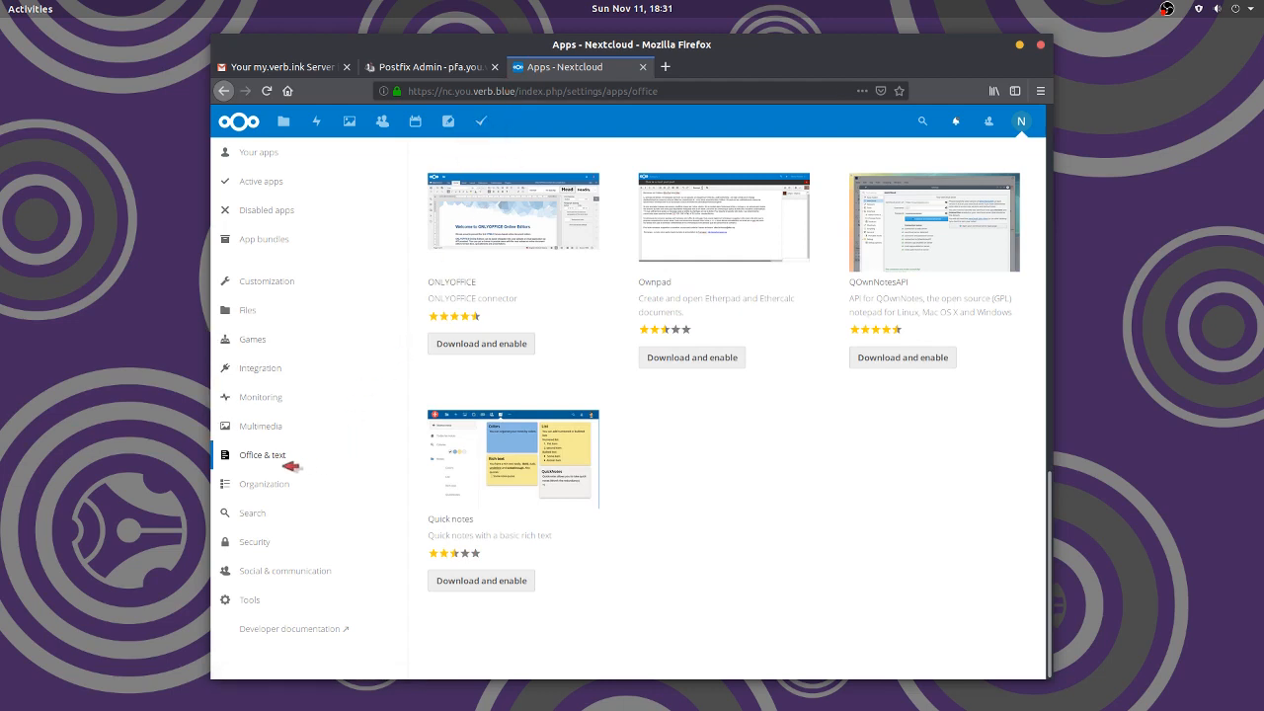
pyautogui.click(285, 571)
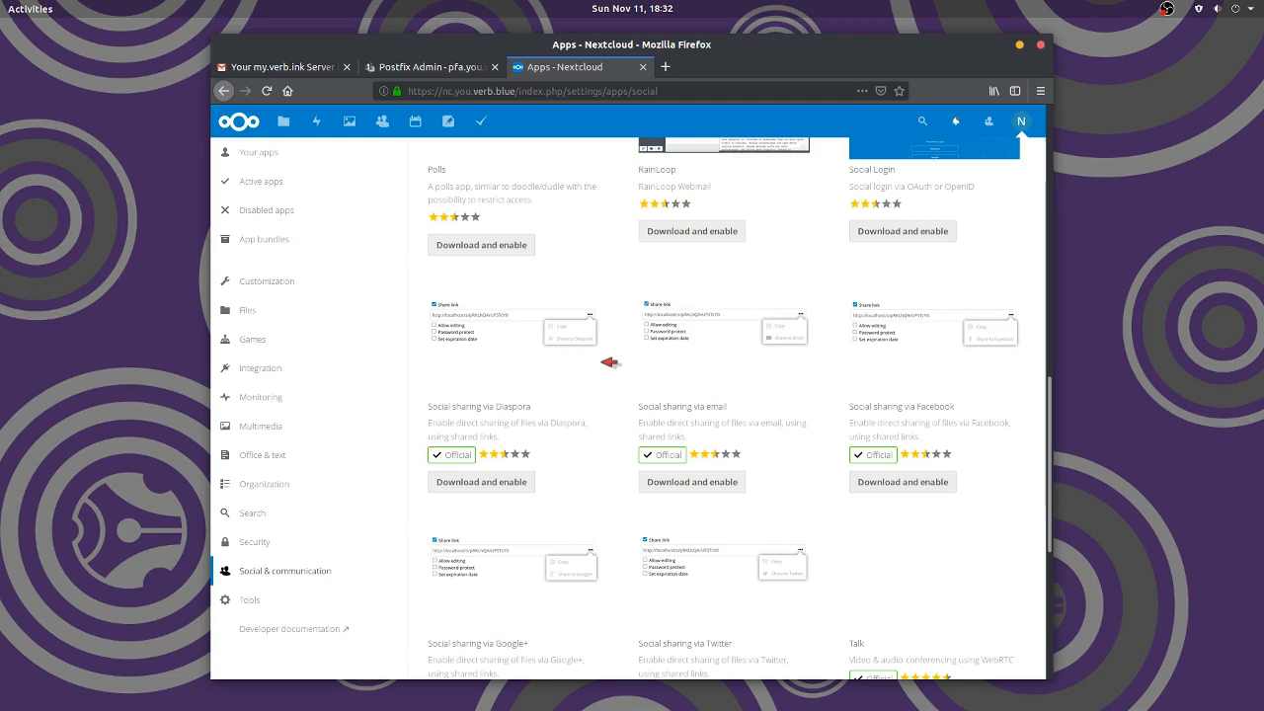
# Install and enable Talk from the Social & communication apps
pyautogui.scroll(-3)
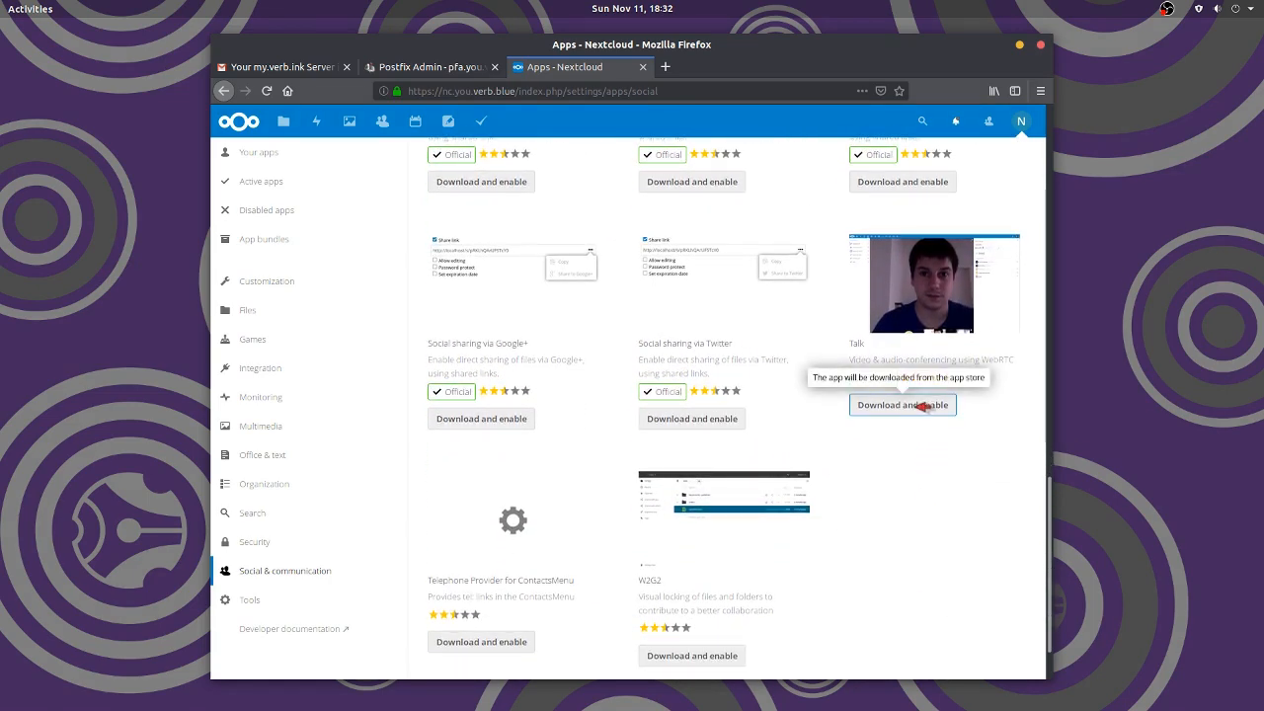
pyautogui.click(903, 405)
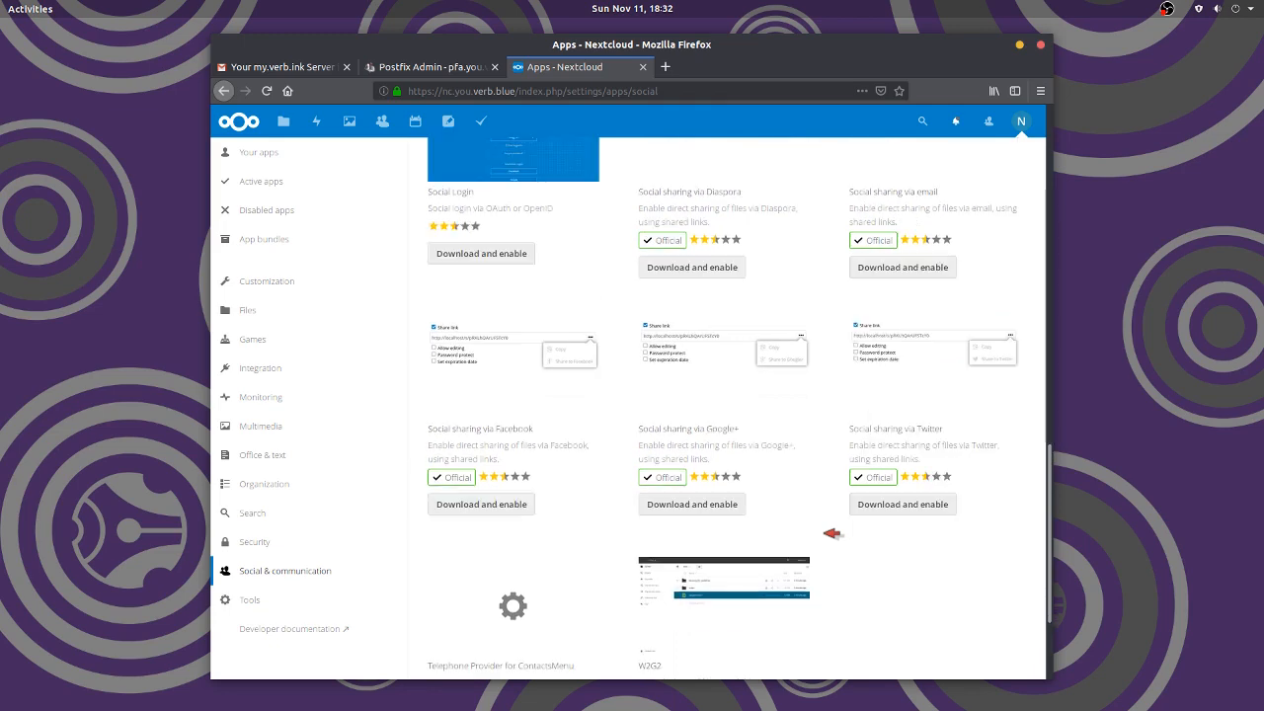
# Install and enable Bookmarks from the Organization category
pyautogui.click(264, 484)
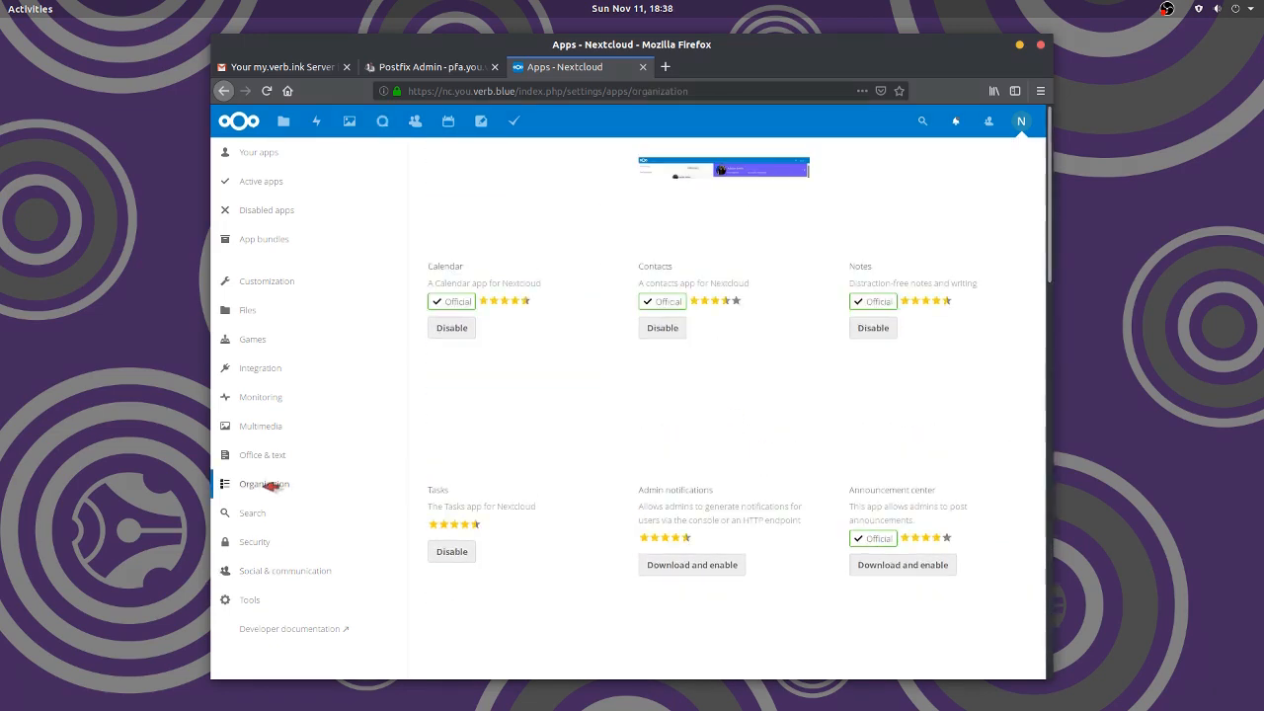
pyautogui.scroll(-3)
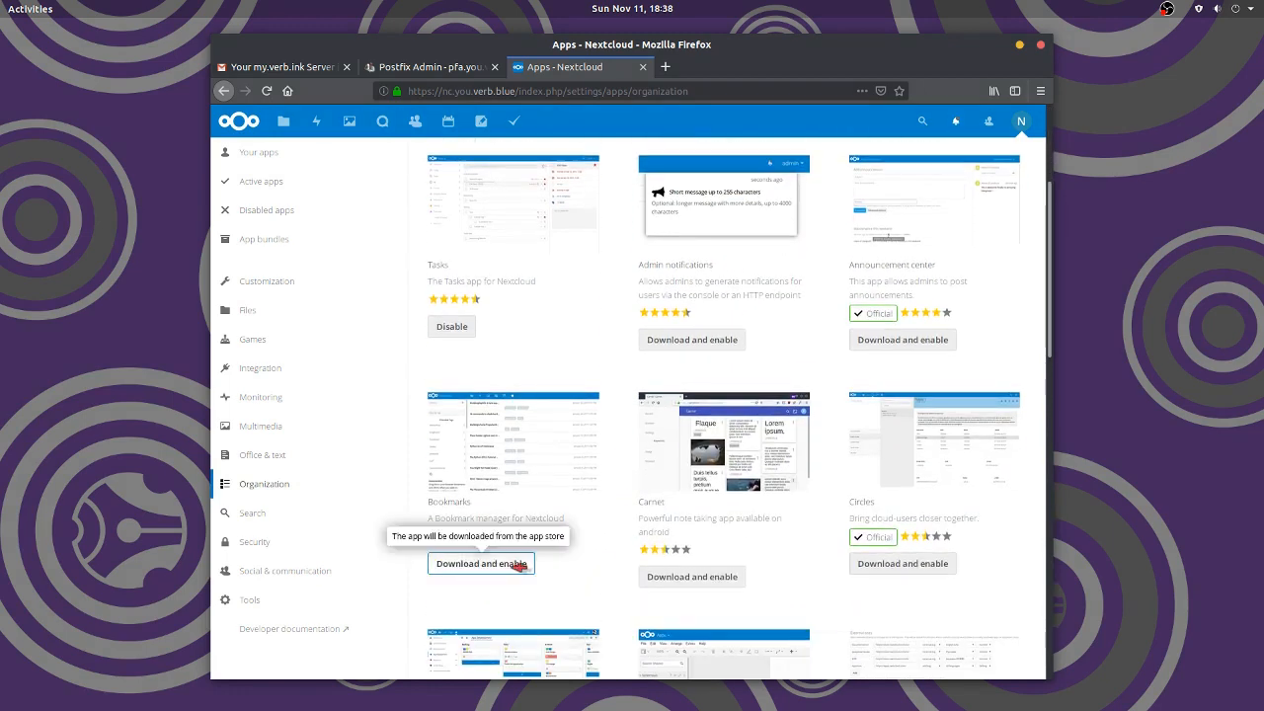
pyautogui.click(481, 563)
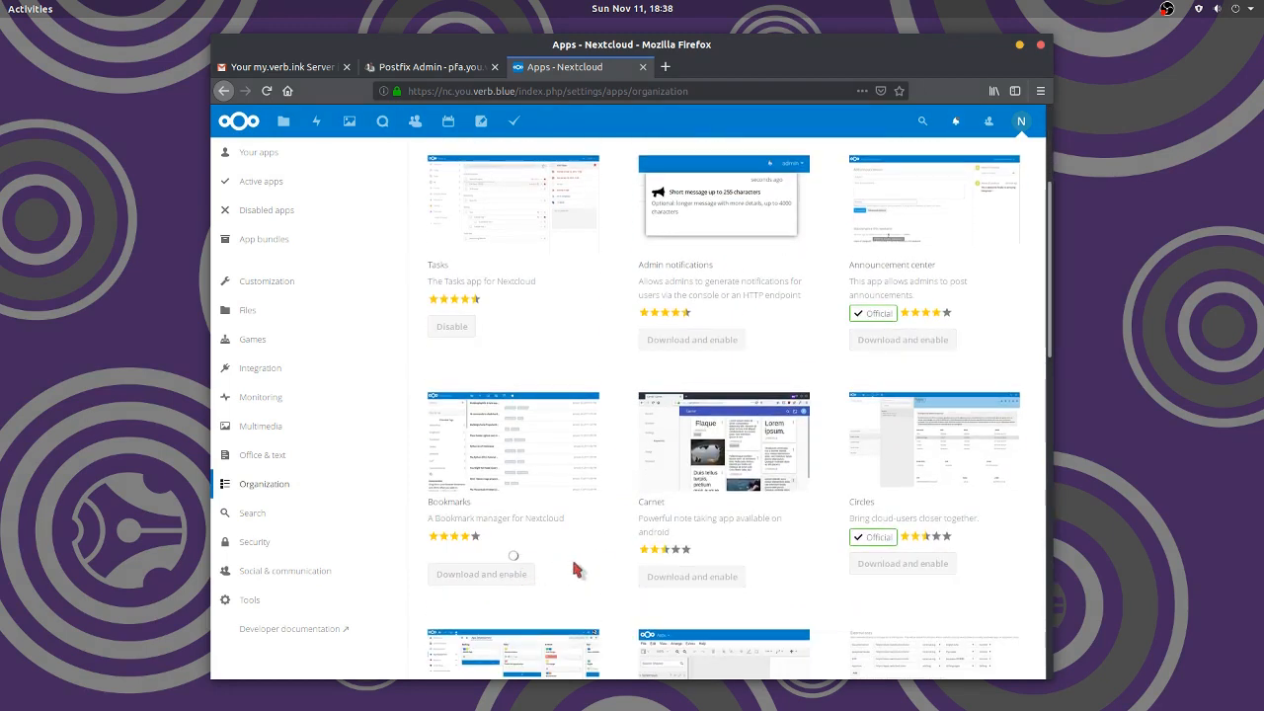
pyautogui.moveTo(551, 126)
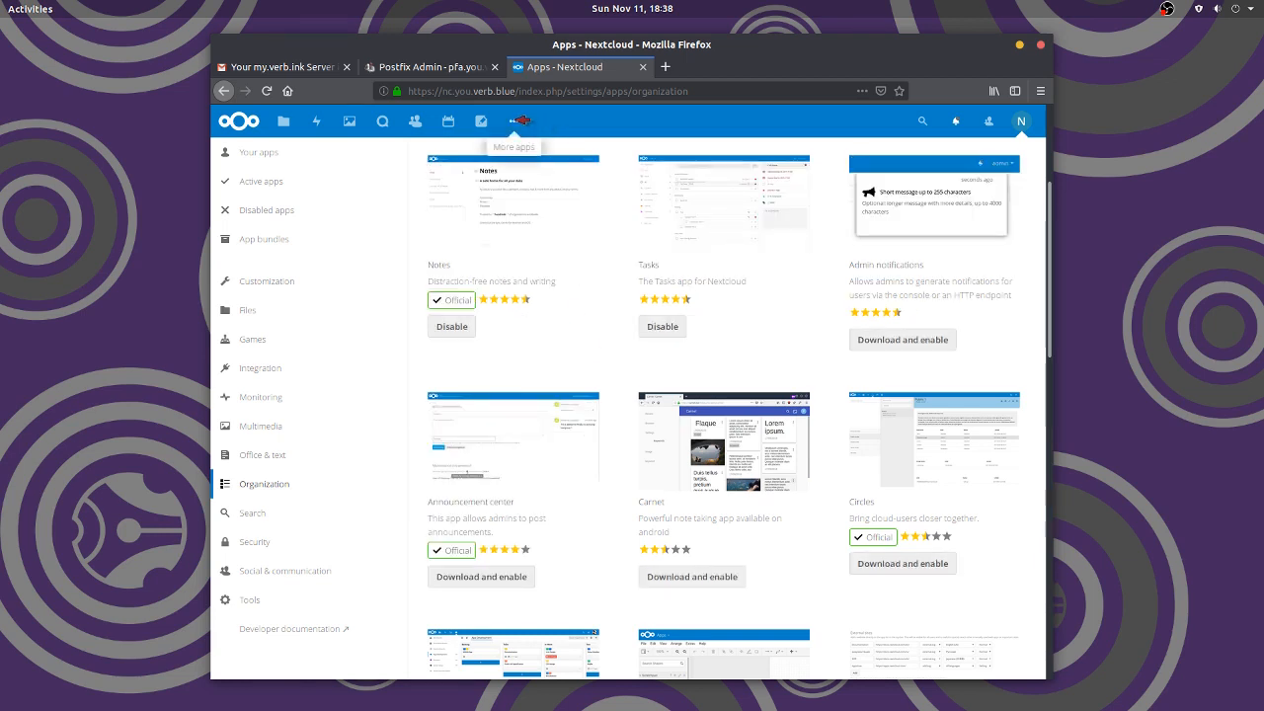
# Return to the Office & text category in the apps list
pyautogui.click(521, 121)
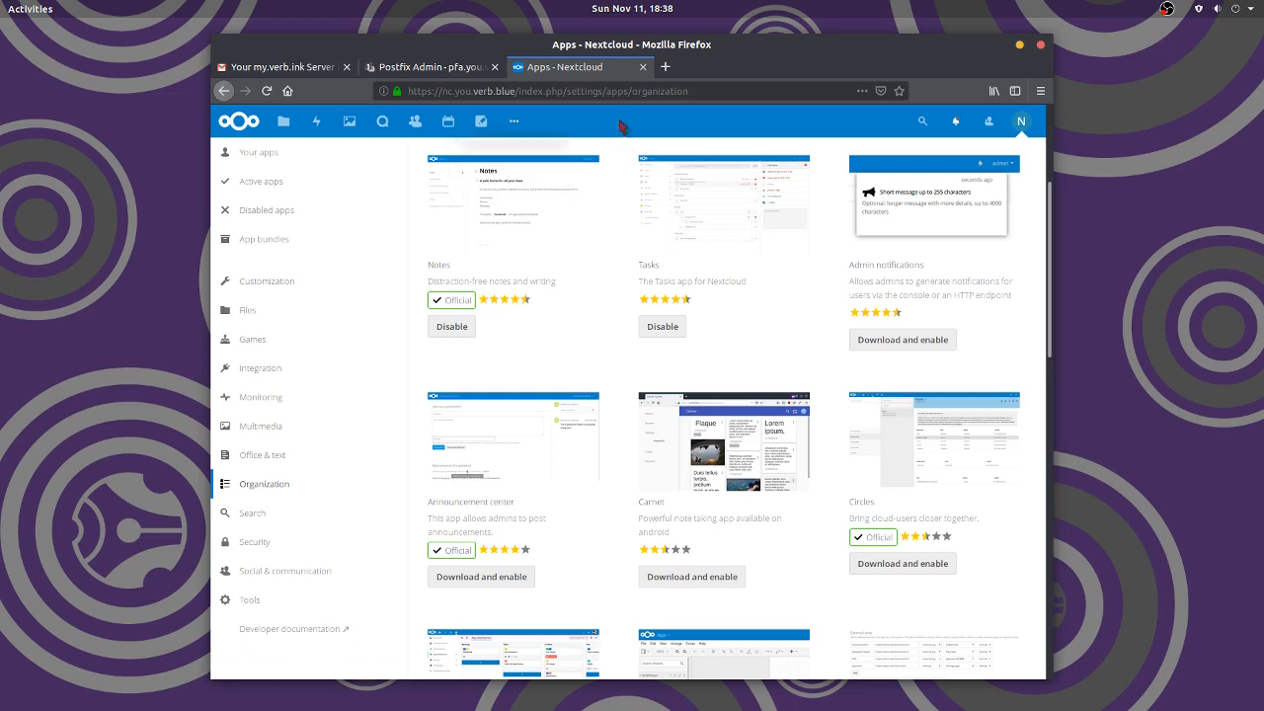
pyautogui.scroll(-3)
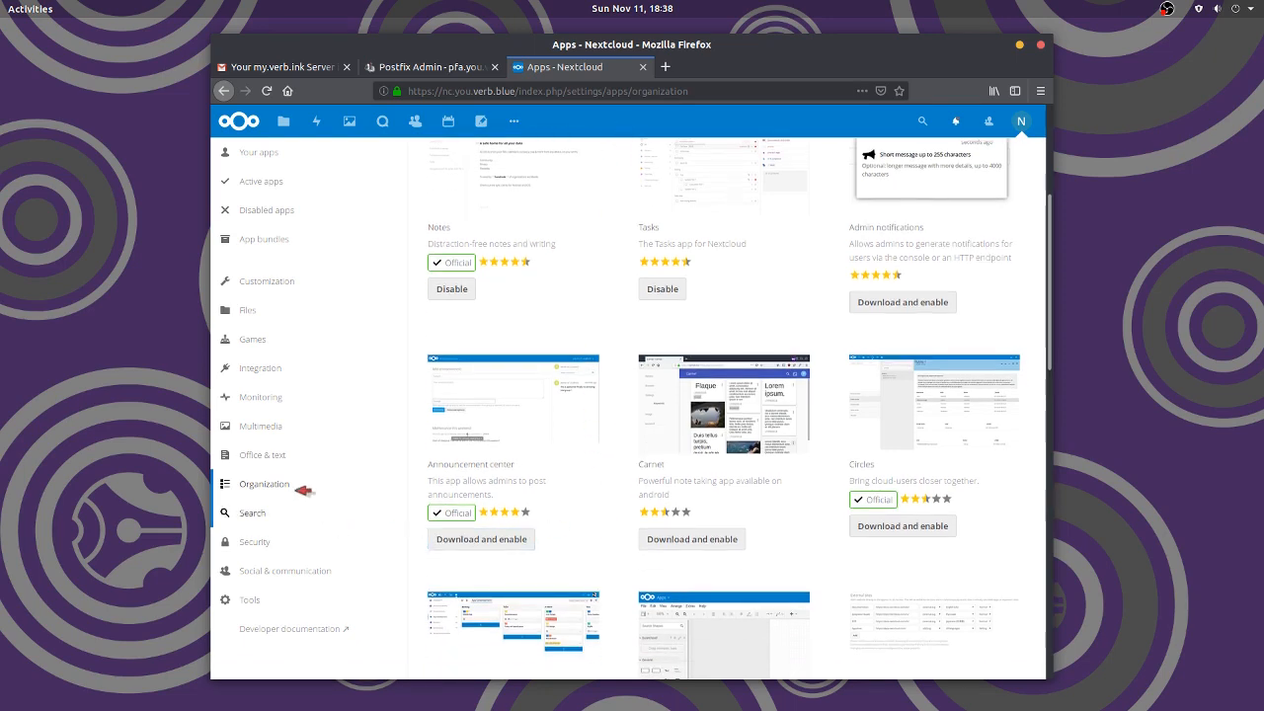
pyautogui.scroll(-3)
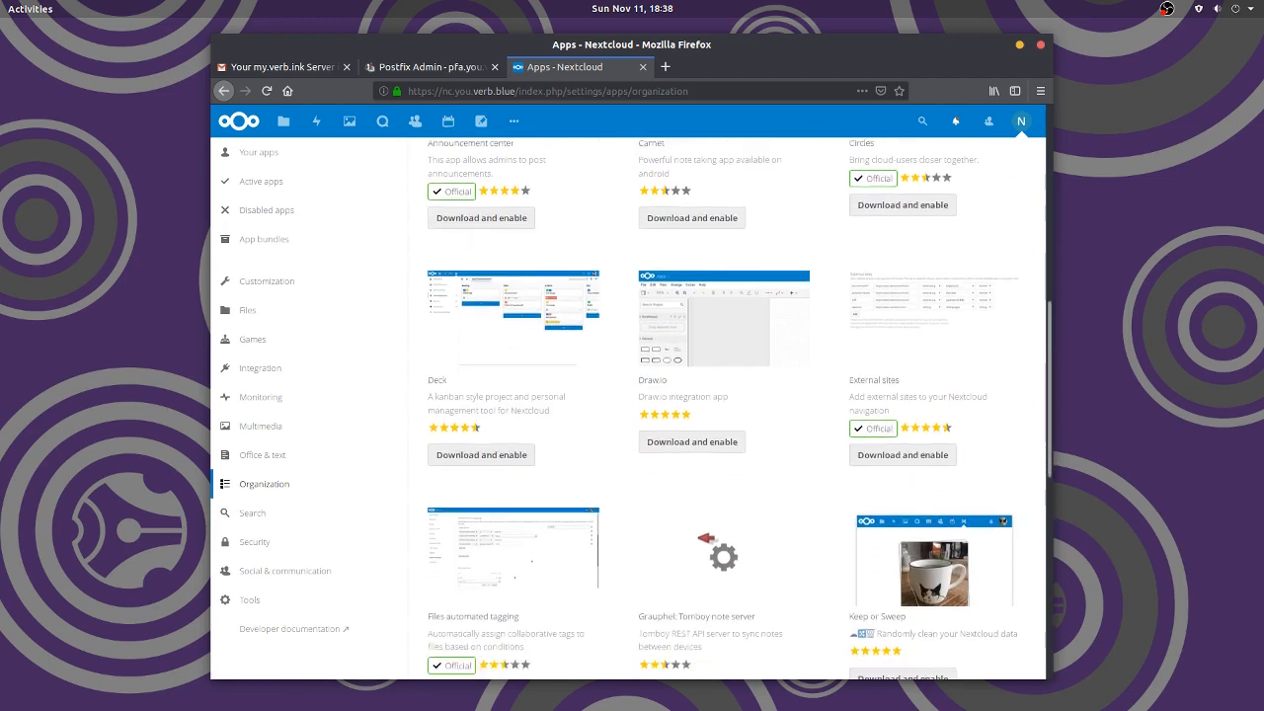
pyautogui.click(262, 454)
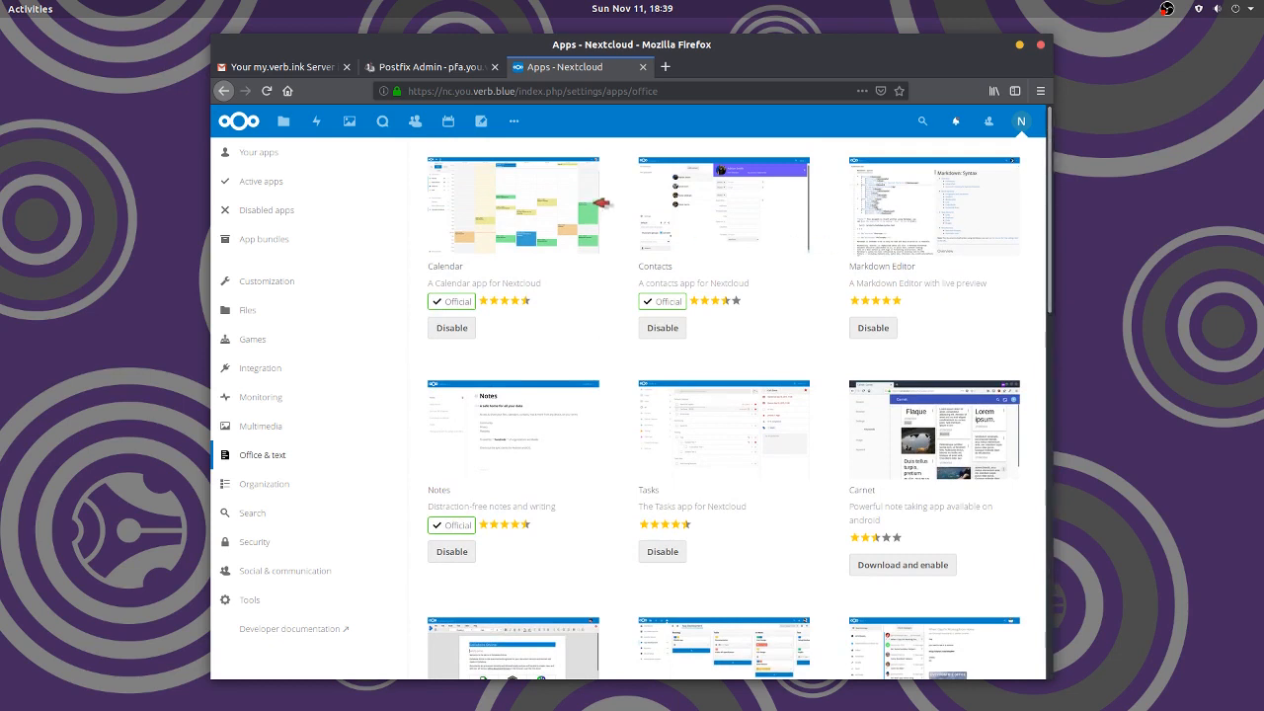
# Search the app catalogue for 'news' and install and enable the News app
pyautogui.click(921, 120)
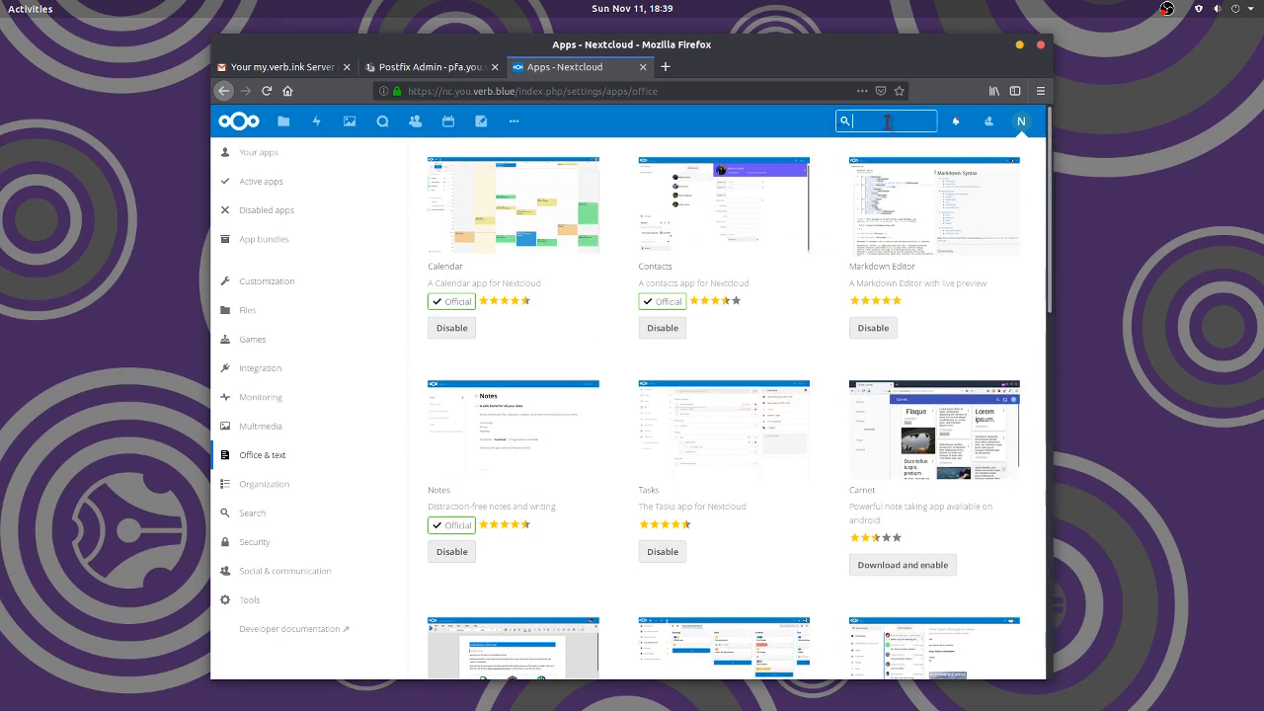
pyautogui.write('news')
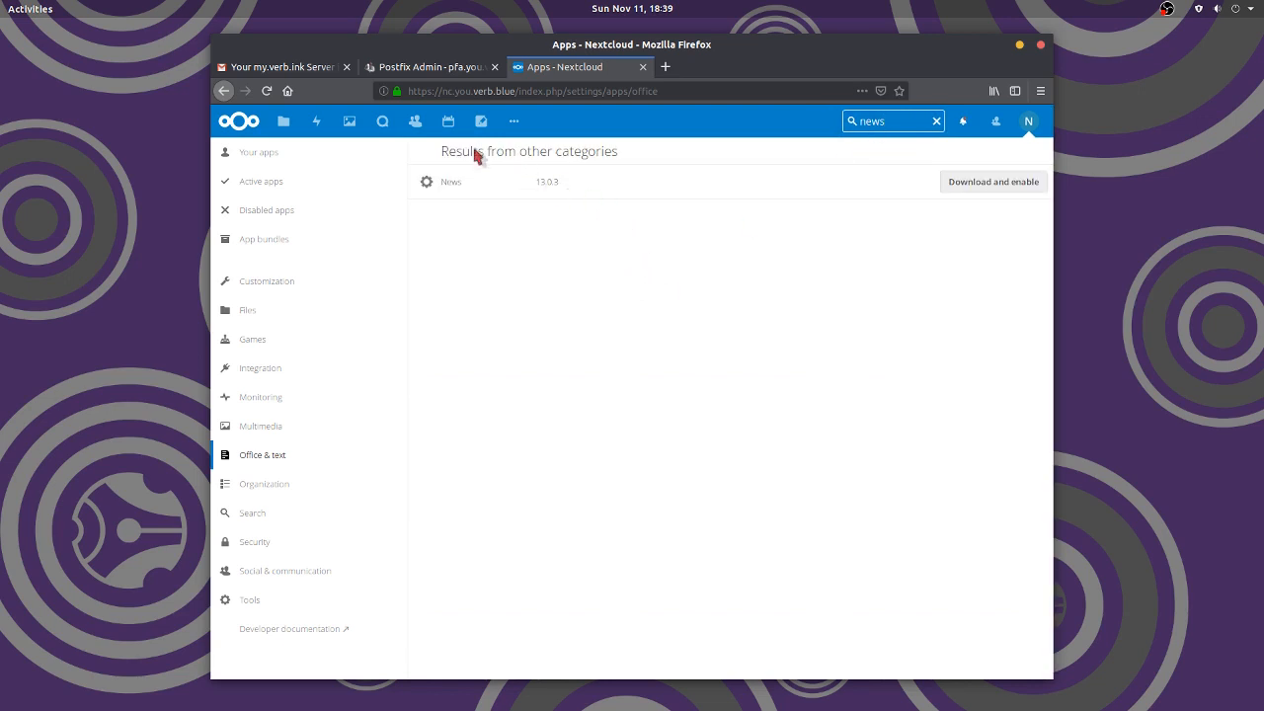
pyautogui.moveTo(282, 489)
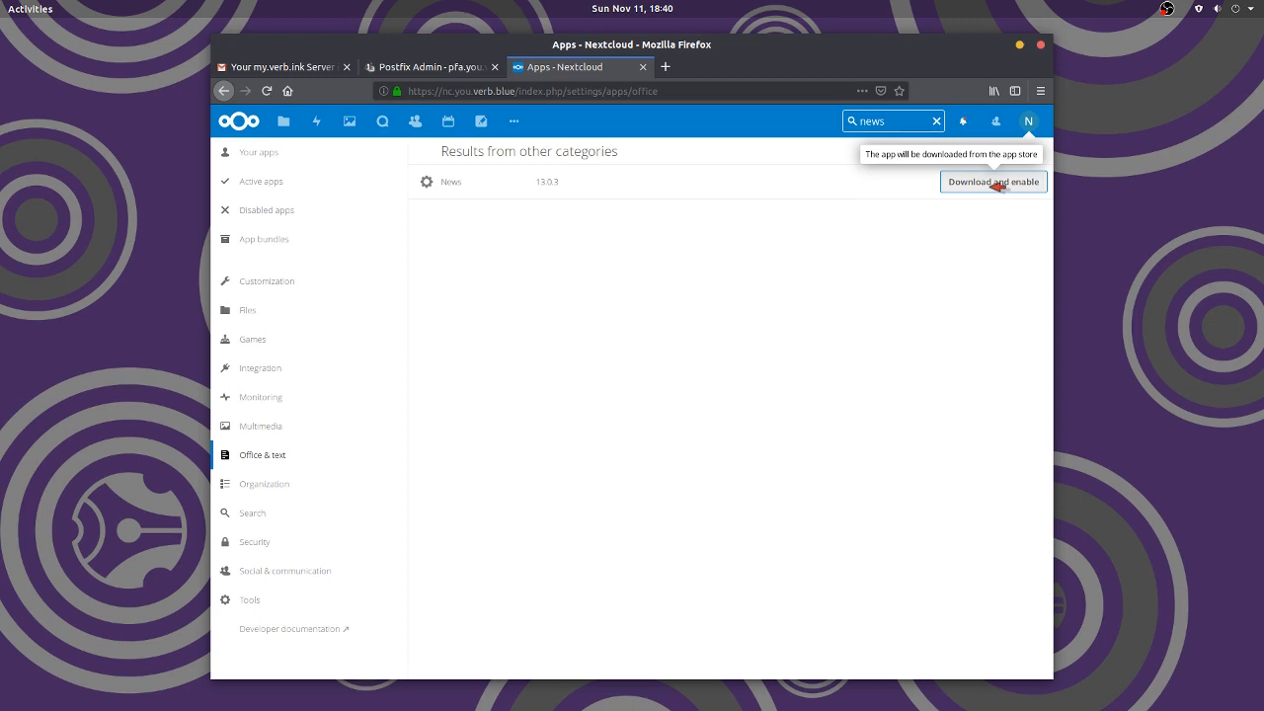
pyautogui.click(994, 182)
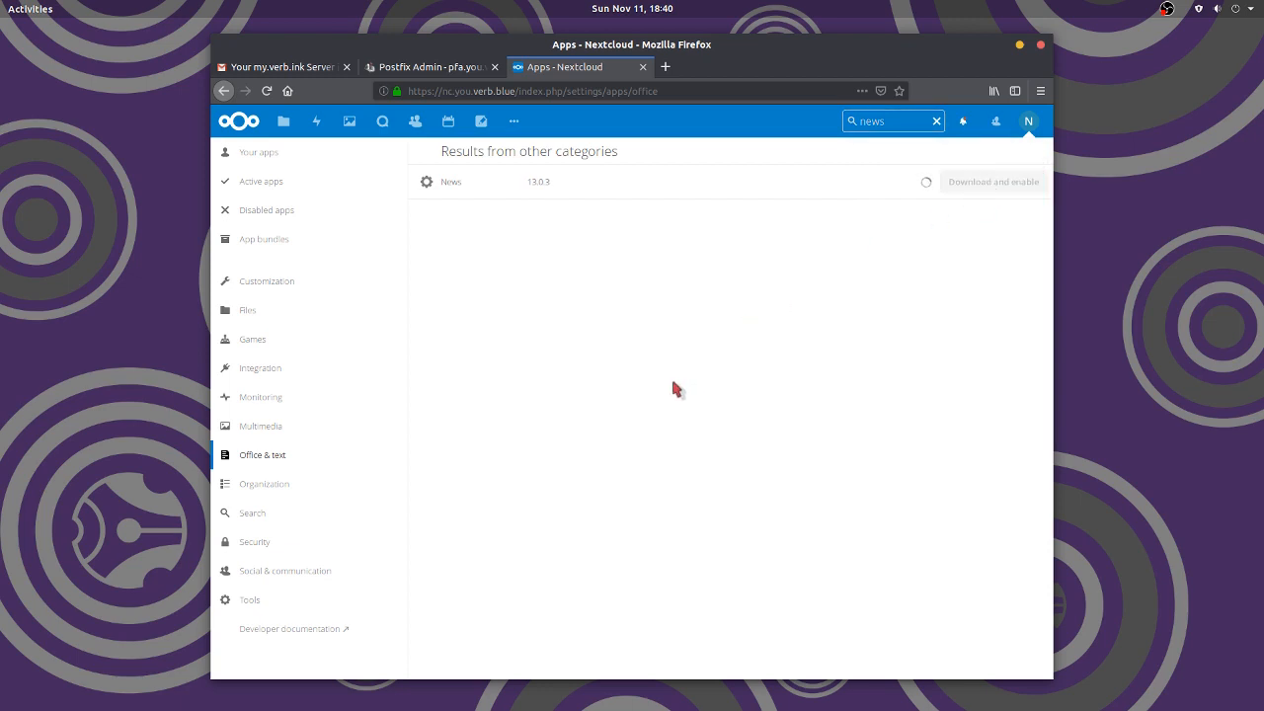
pyautogui.moveTo(269, 570)
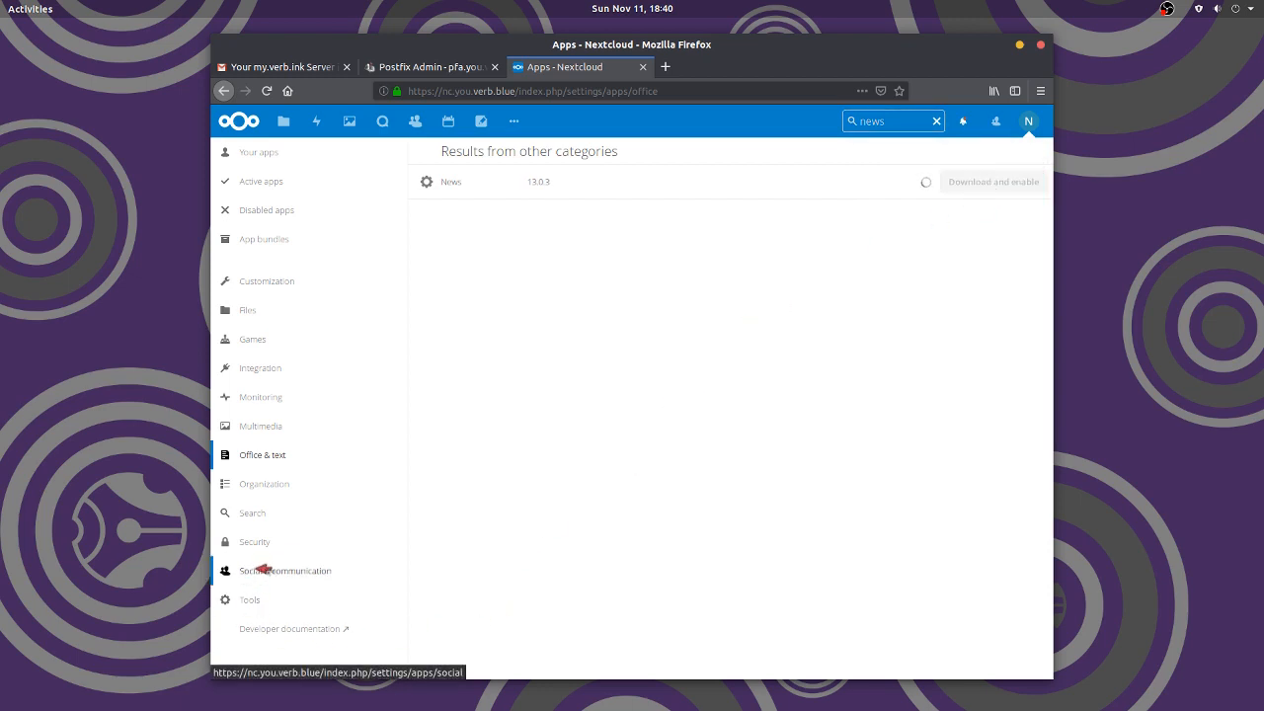
pyautogui.click(992, 182)
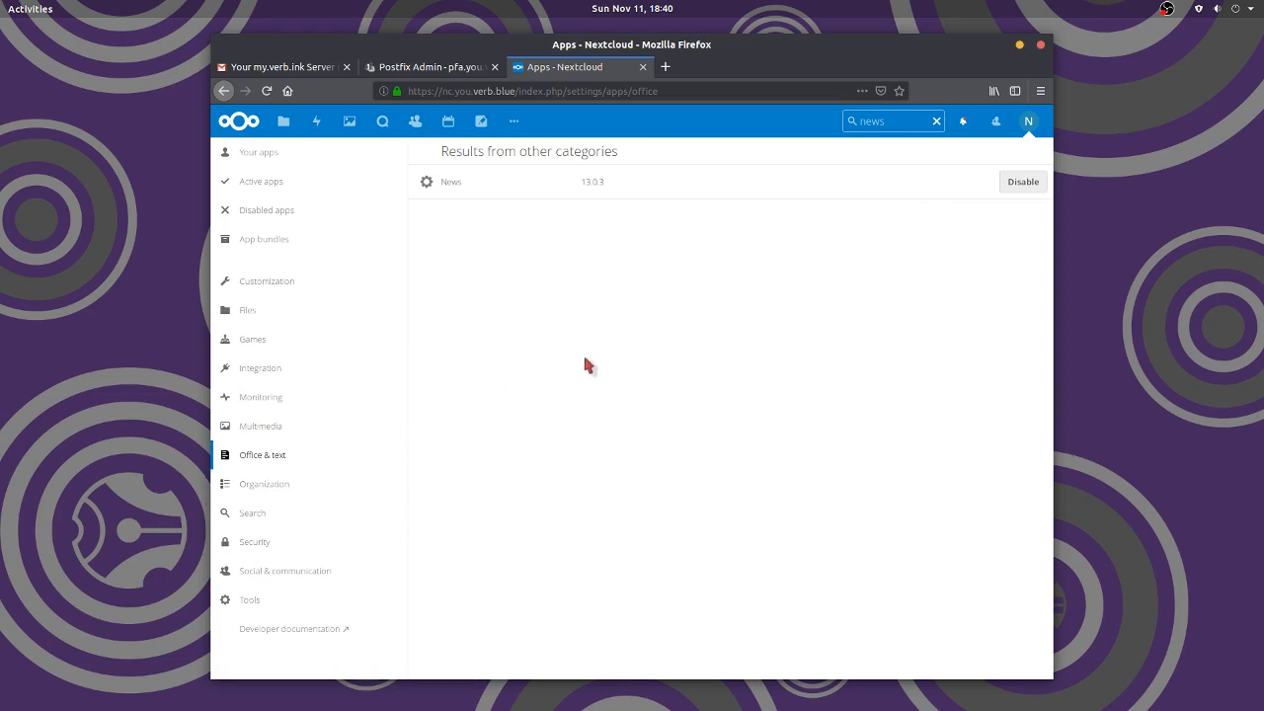
pyautogui.moveTo(267, 152)
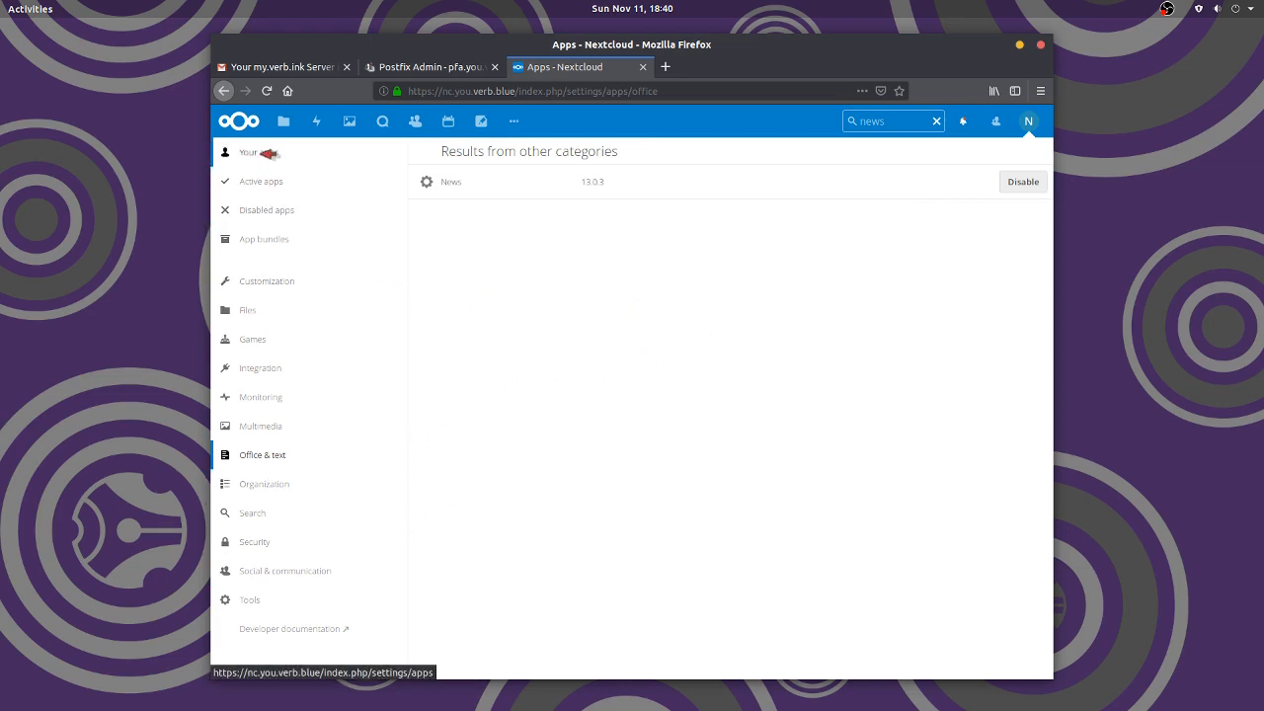
# Show Your apps and check the More apps menu lists Bookmarks, Tasks and News
pyautogui.click(259, 152)
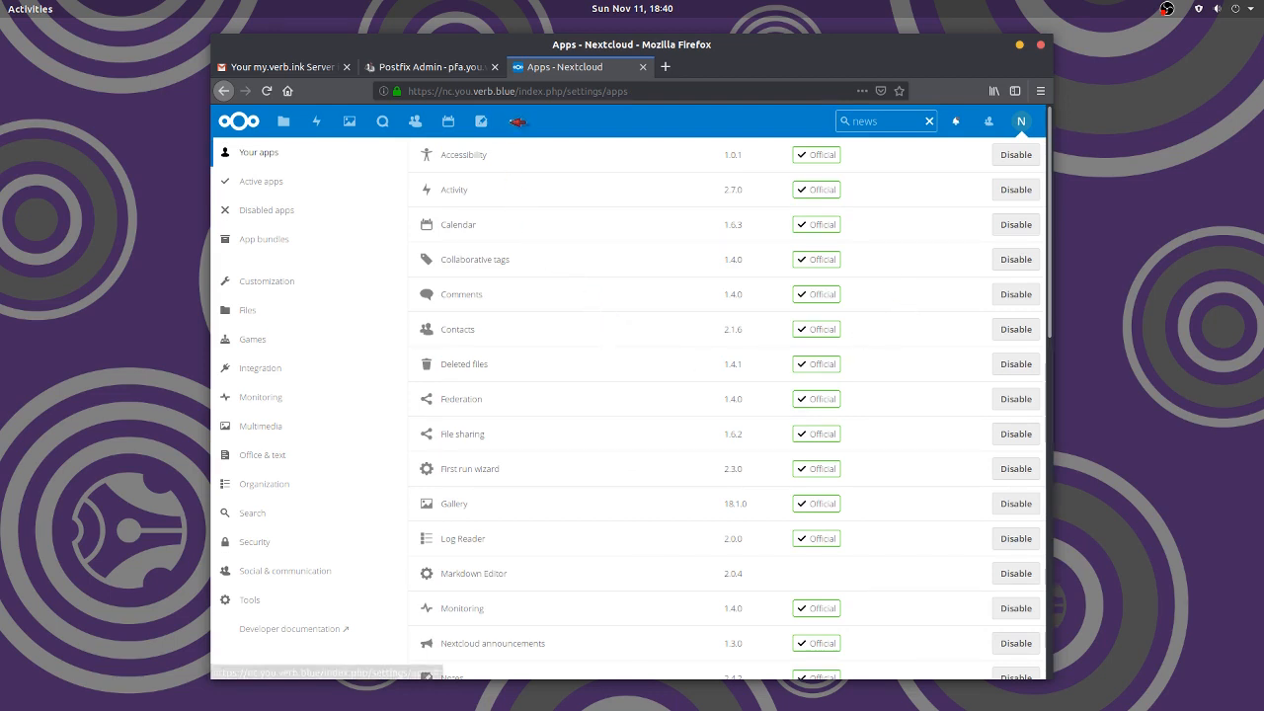
pyautogui.click(514, 121)
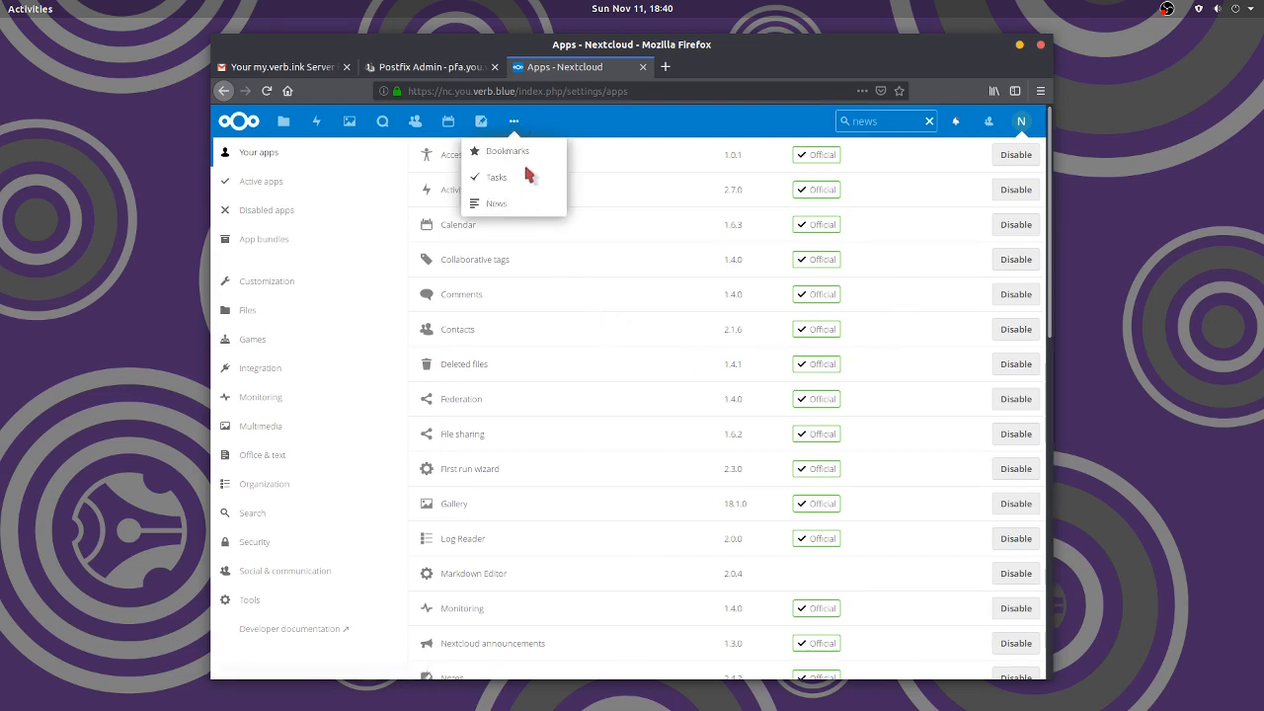
pyautogui.moveTo(640, 130)
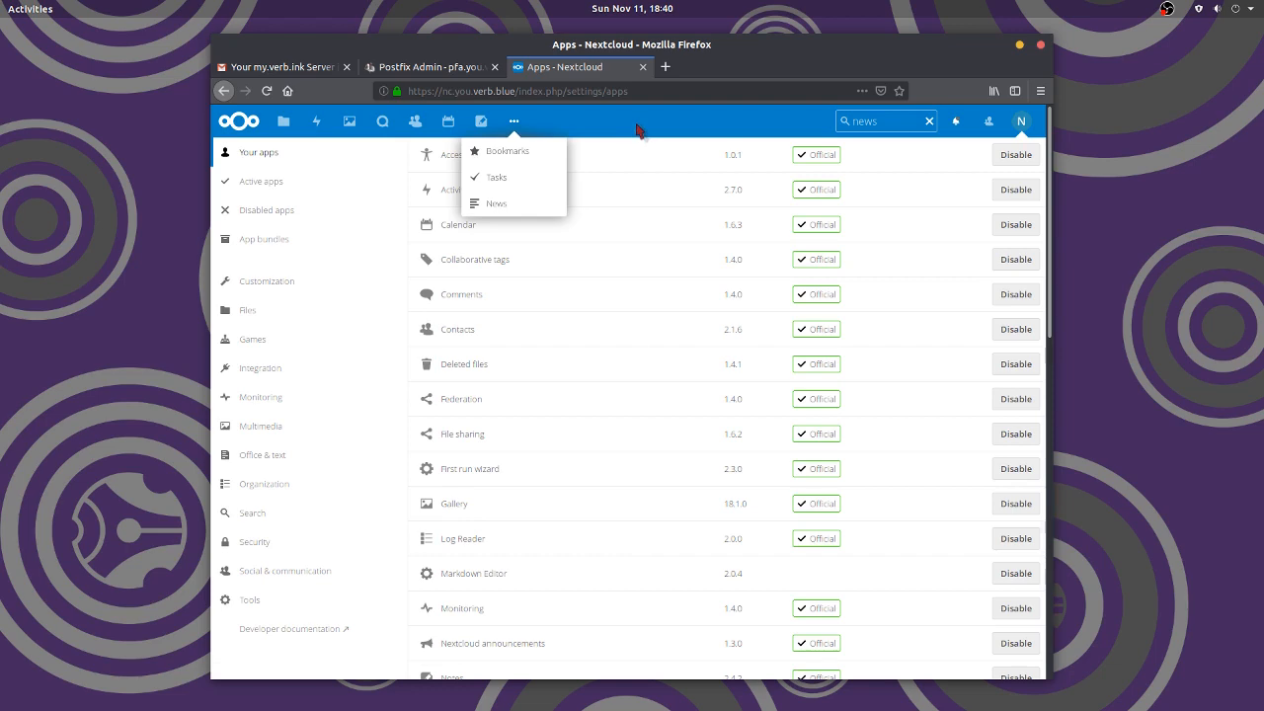
pyautogui.moveTo(284, 121)
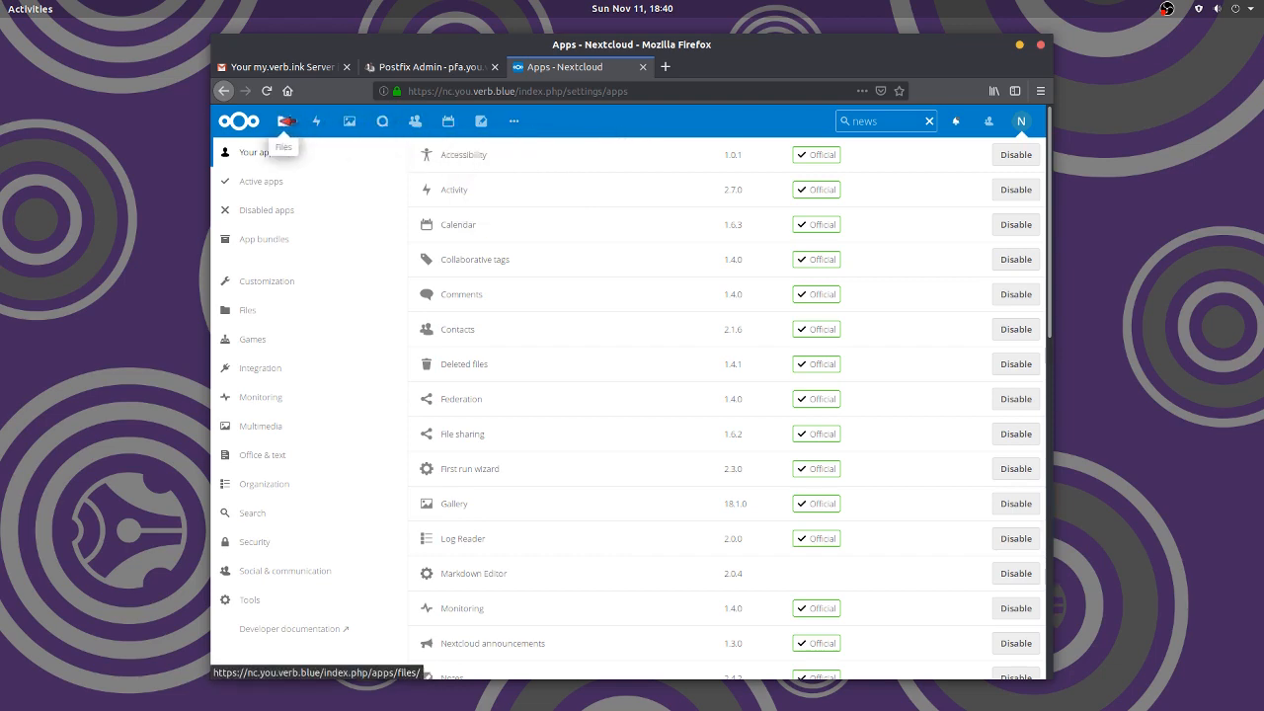